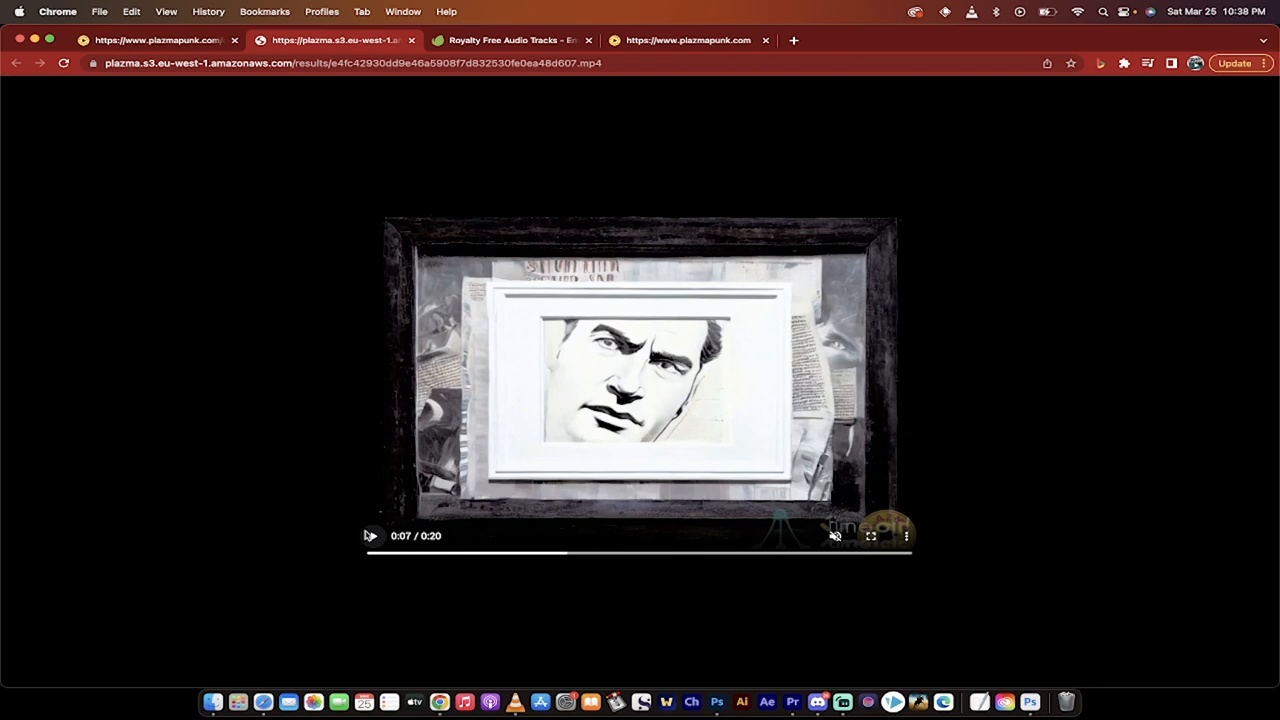
Play the earlier AI comic-style video and pause it at 0:15 of 0:20
left_click(371, 536)
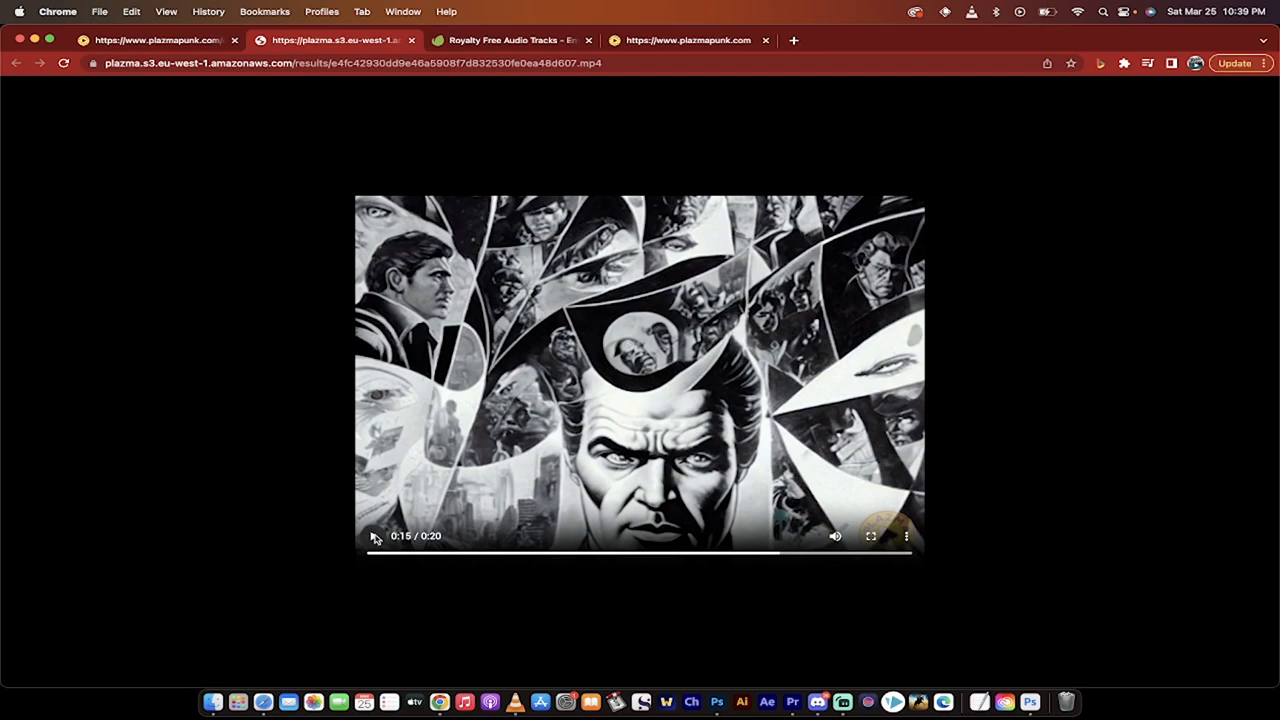
left_click(373, 535)
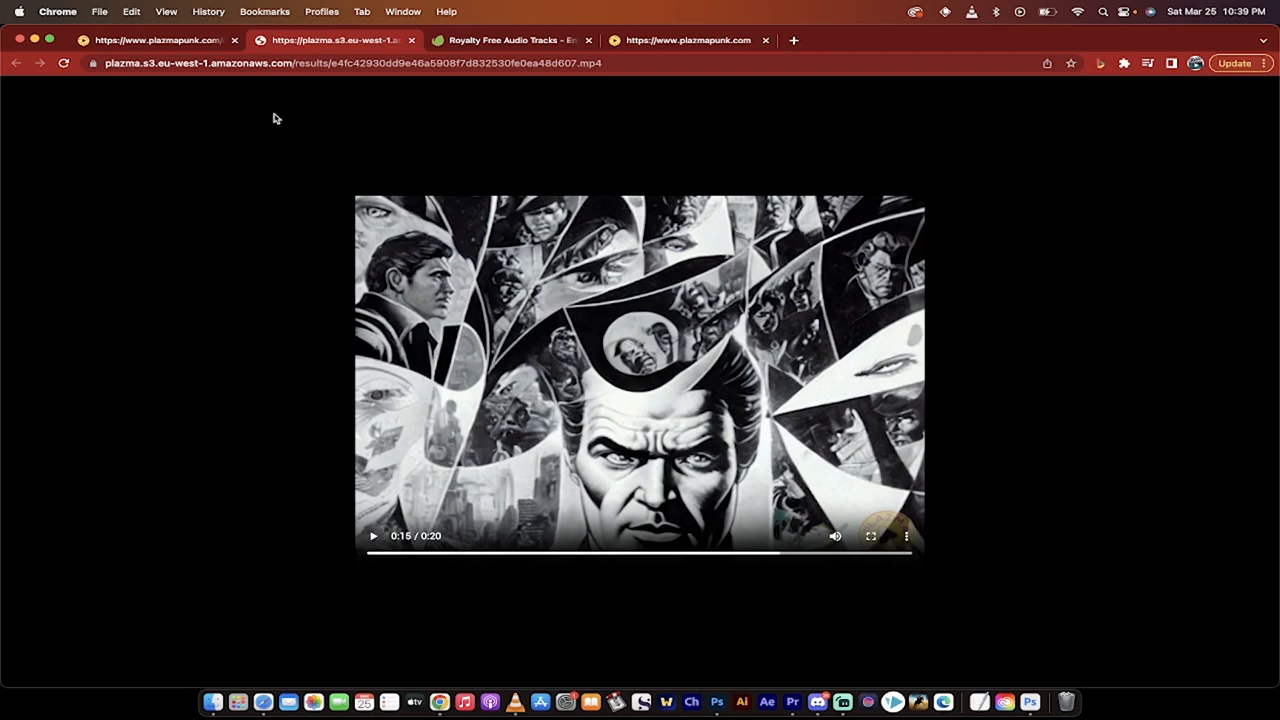
mouse_move(306, 200)
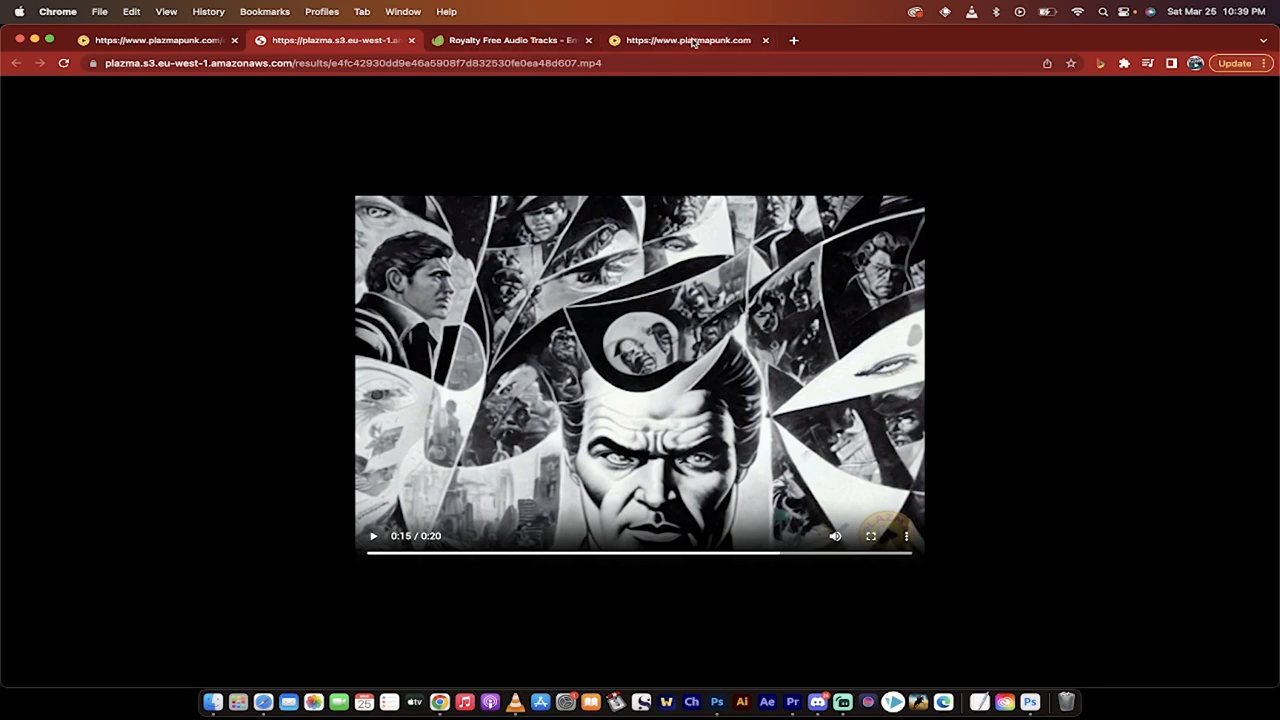
Switch to the plazmapunk.com tab showing the 'Try Plazmapunk Beta Now!' page
left_click(687, 40)
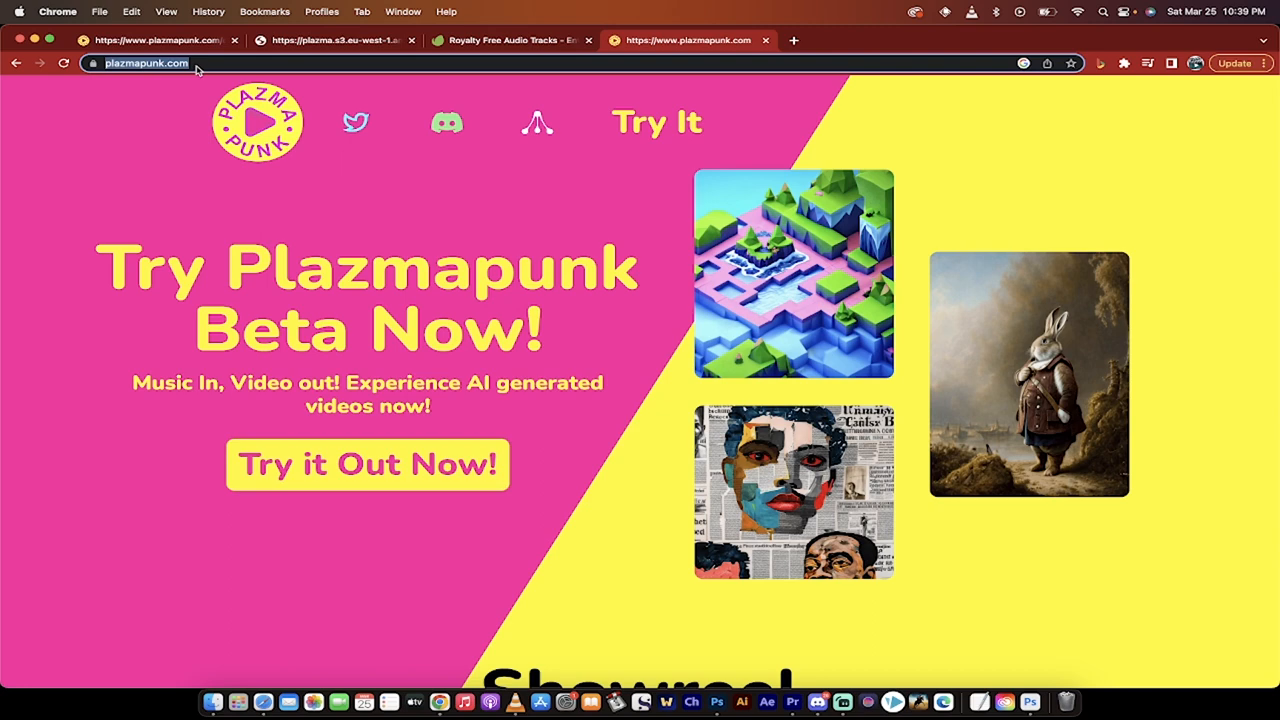
mouse_move(285, 212)
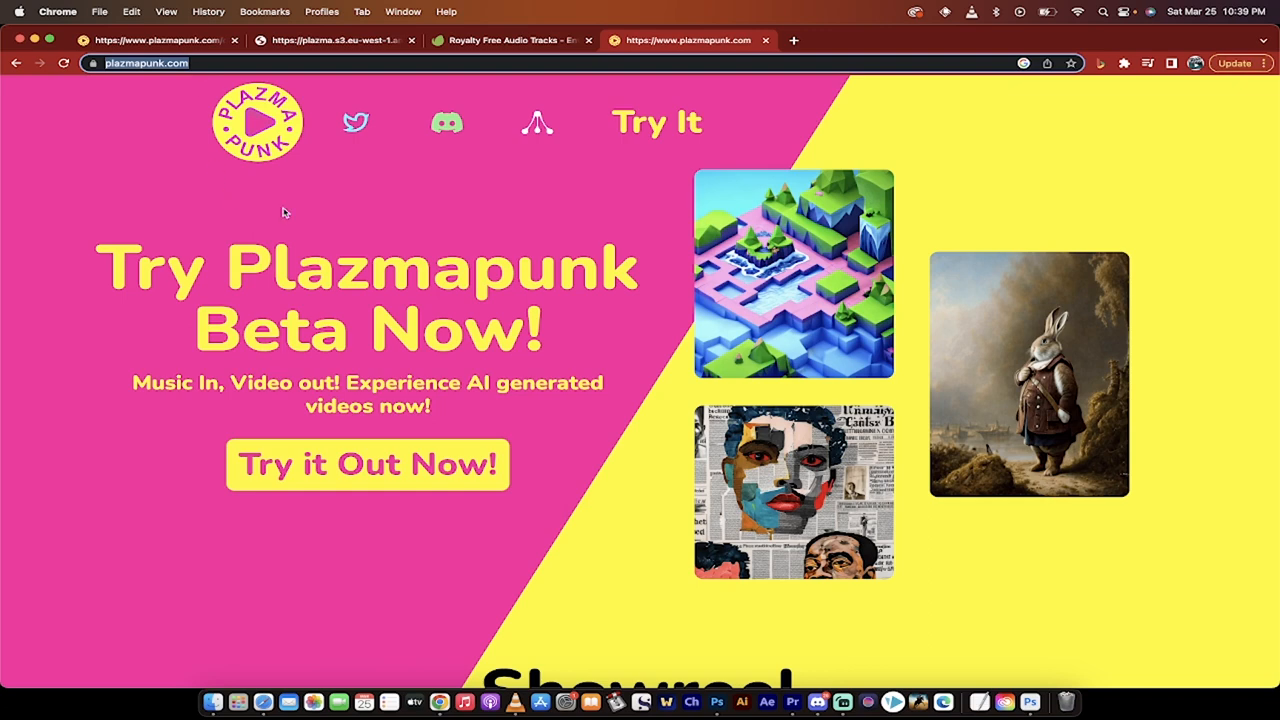
mouse_move(368, 464)
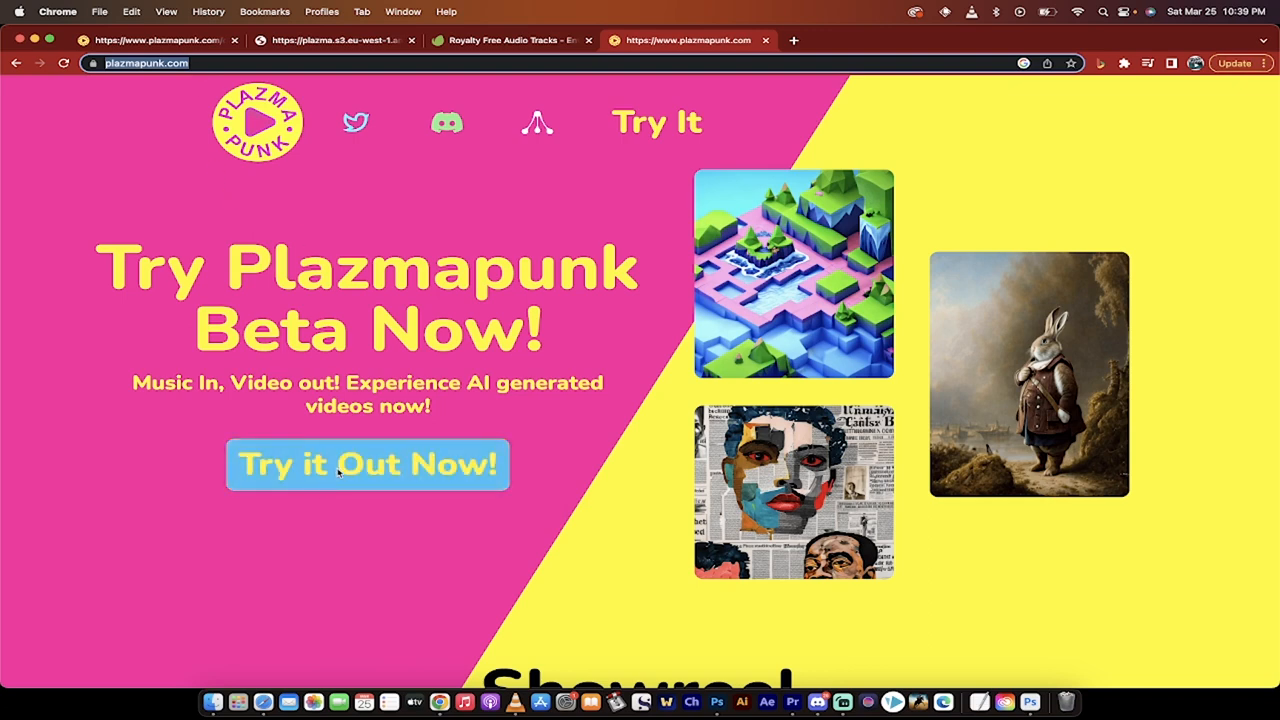
Launch the generator via 'Try it Out Now!' and list the Experimental category's four songs
left_click(368, 464)
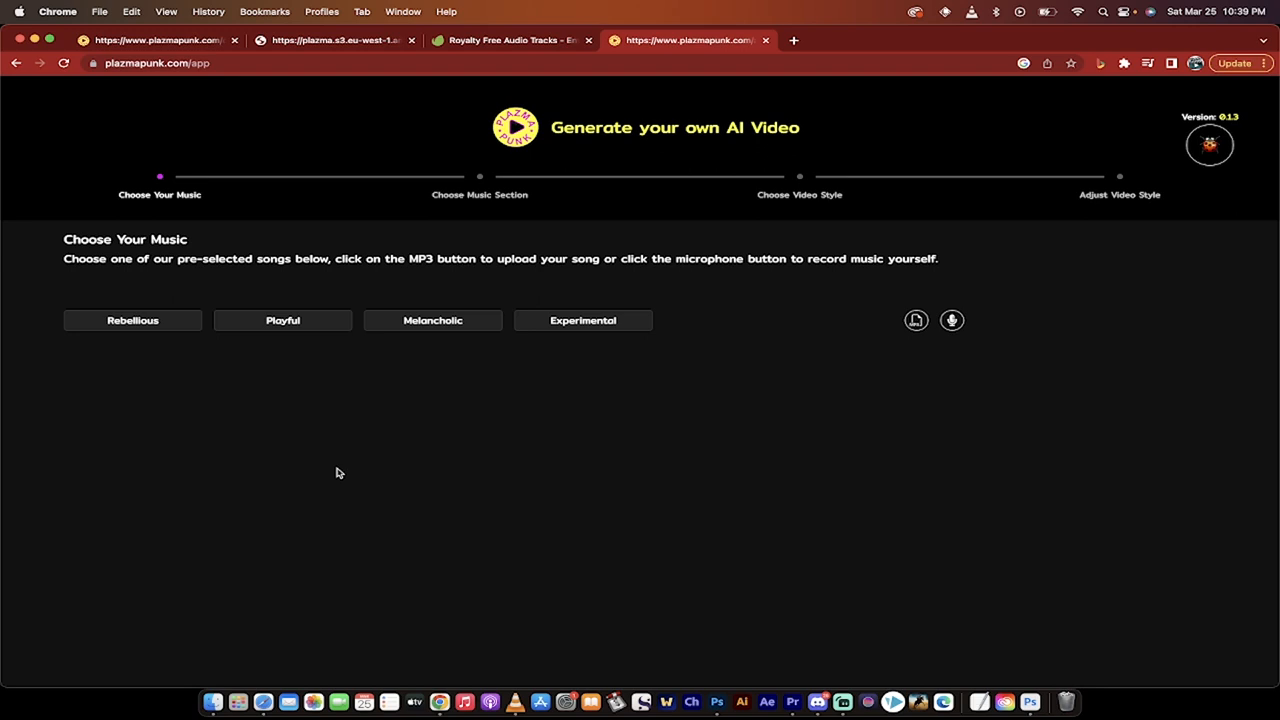
mouse_move(385, 218)
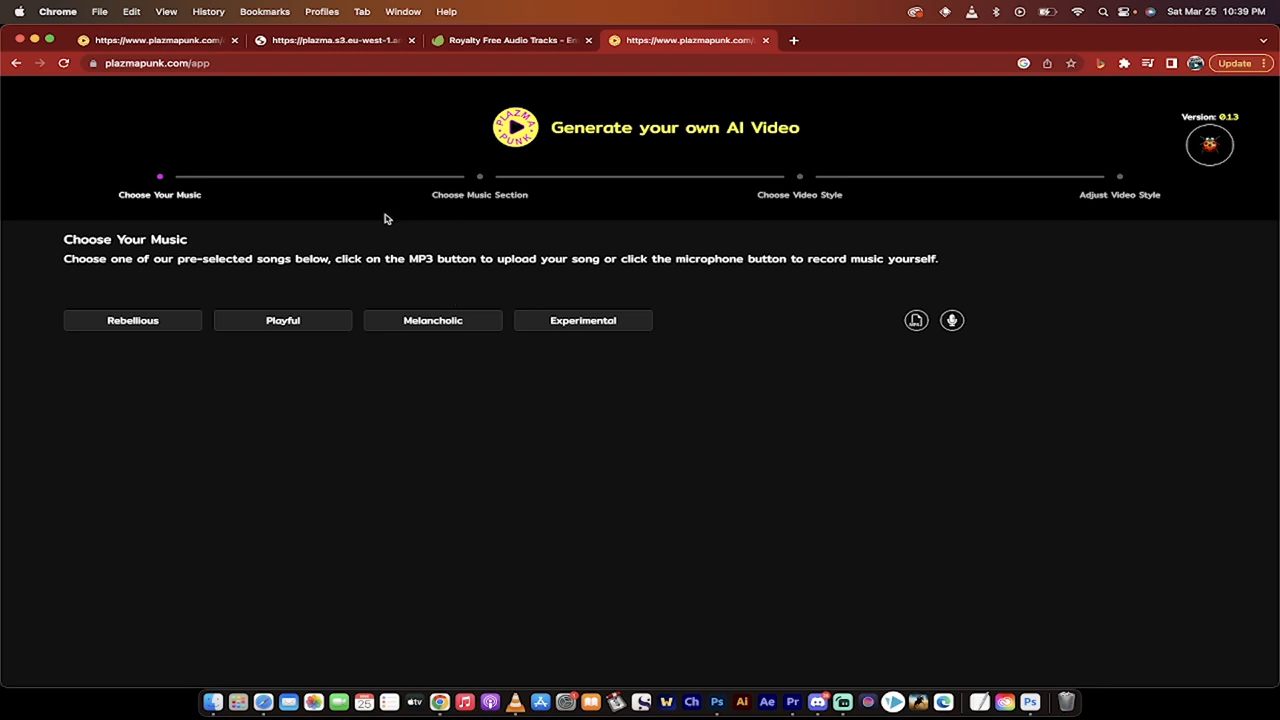
mouse_move(192, 238)
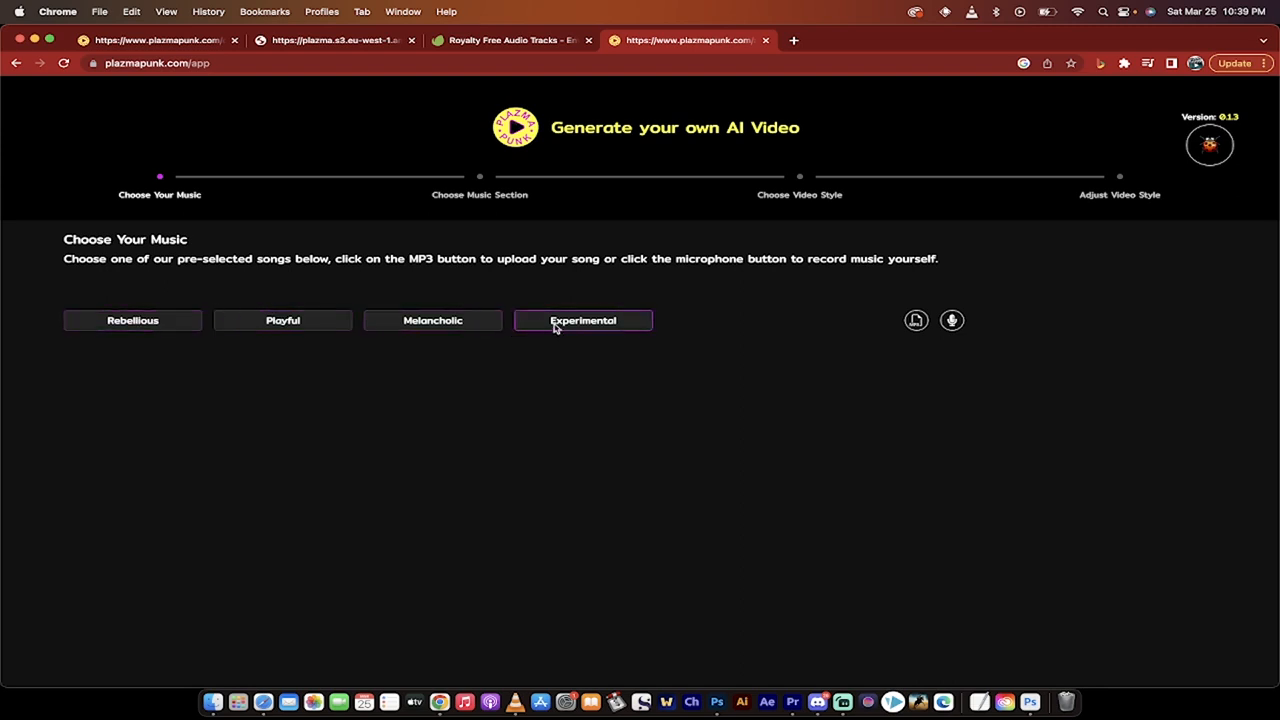
left_click(583, 320)
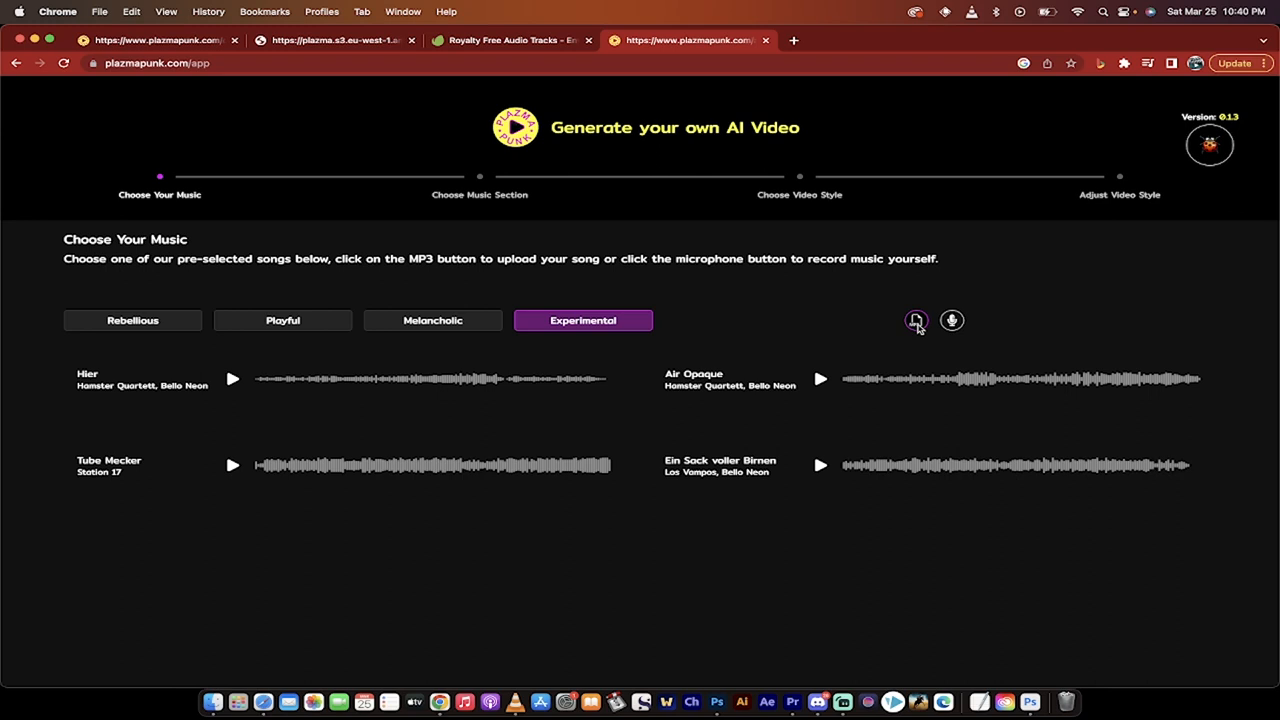
Choose Clock.mp3 from the Music folder and upload it as the custom song
left_click(915, 320)
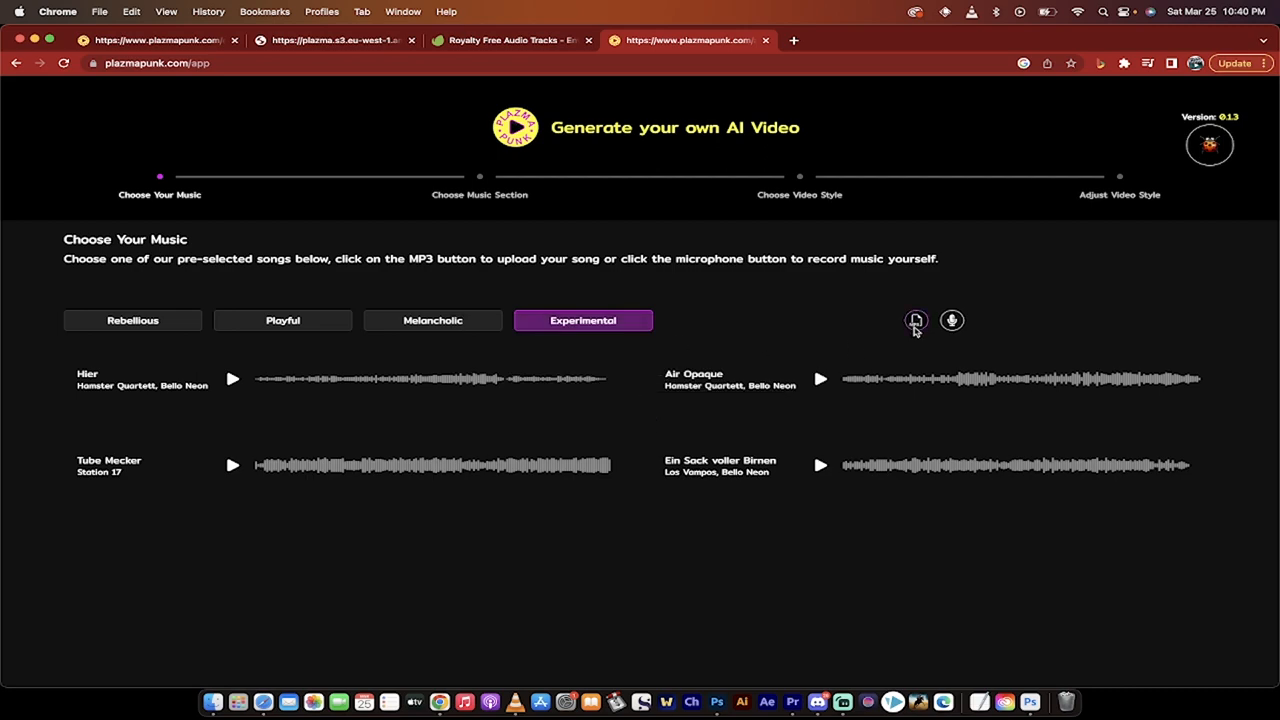
left_click(915, 320)
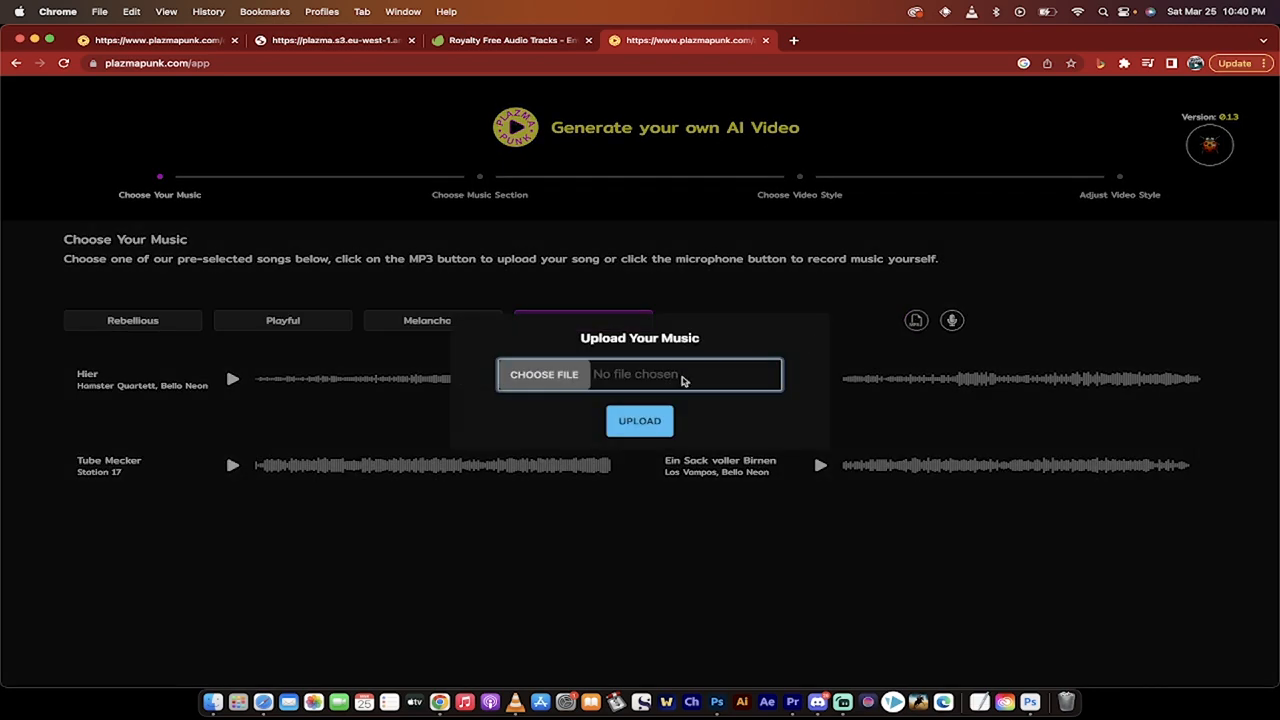
left_click(543, 374)
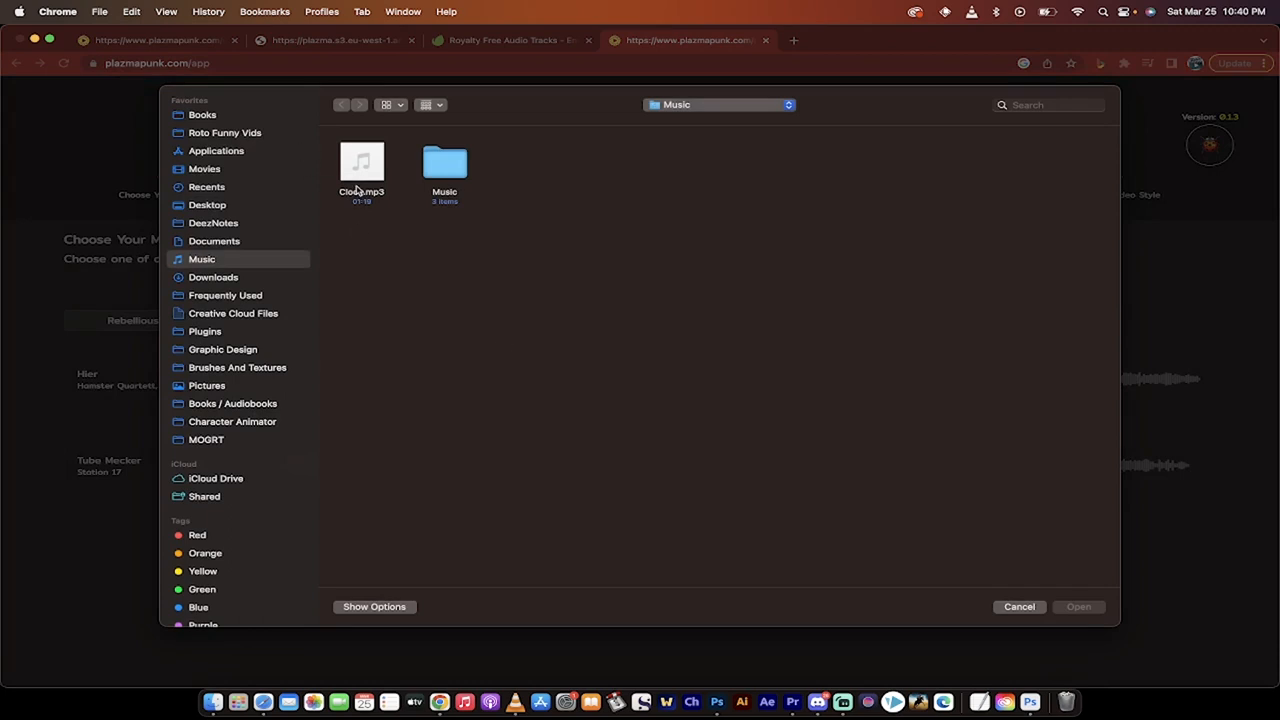
left_click(361, 165)
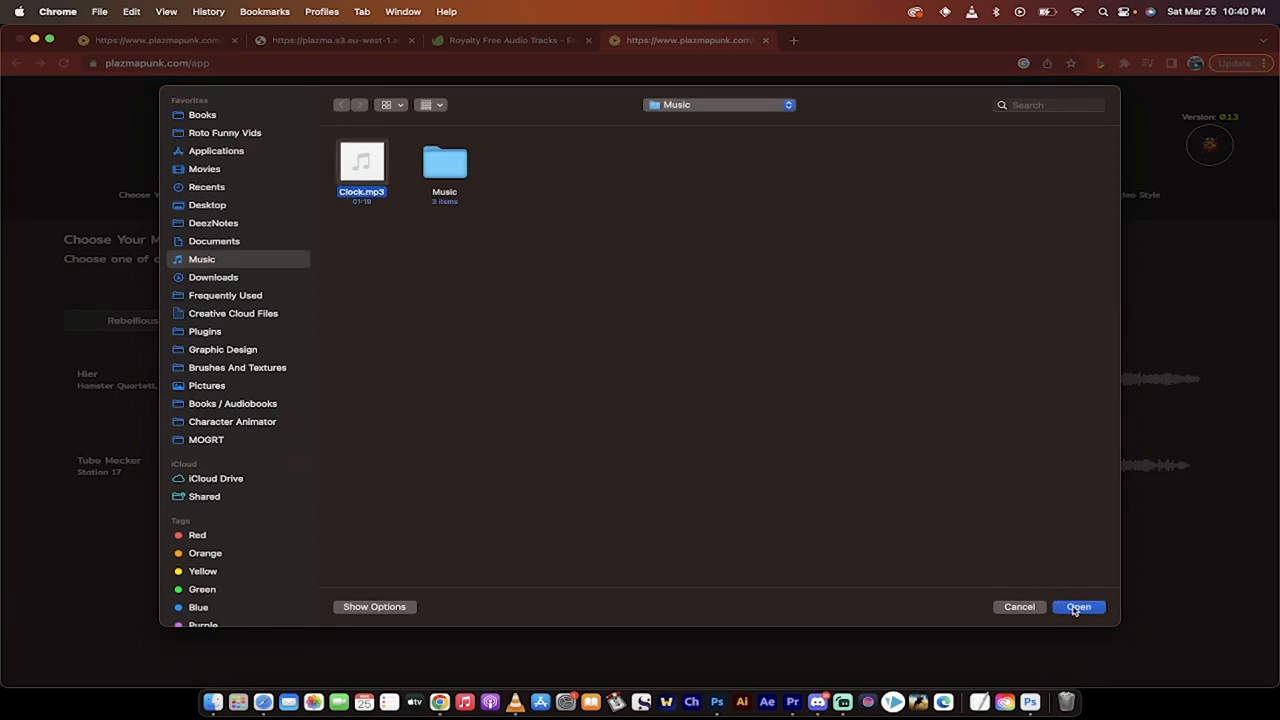
left_click(1078, 606)
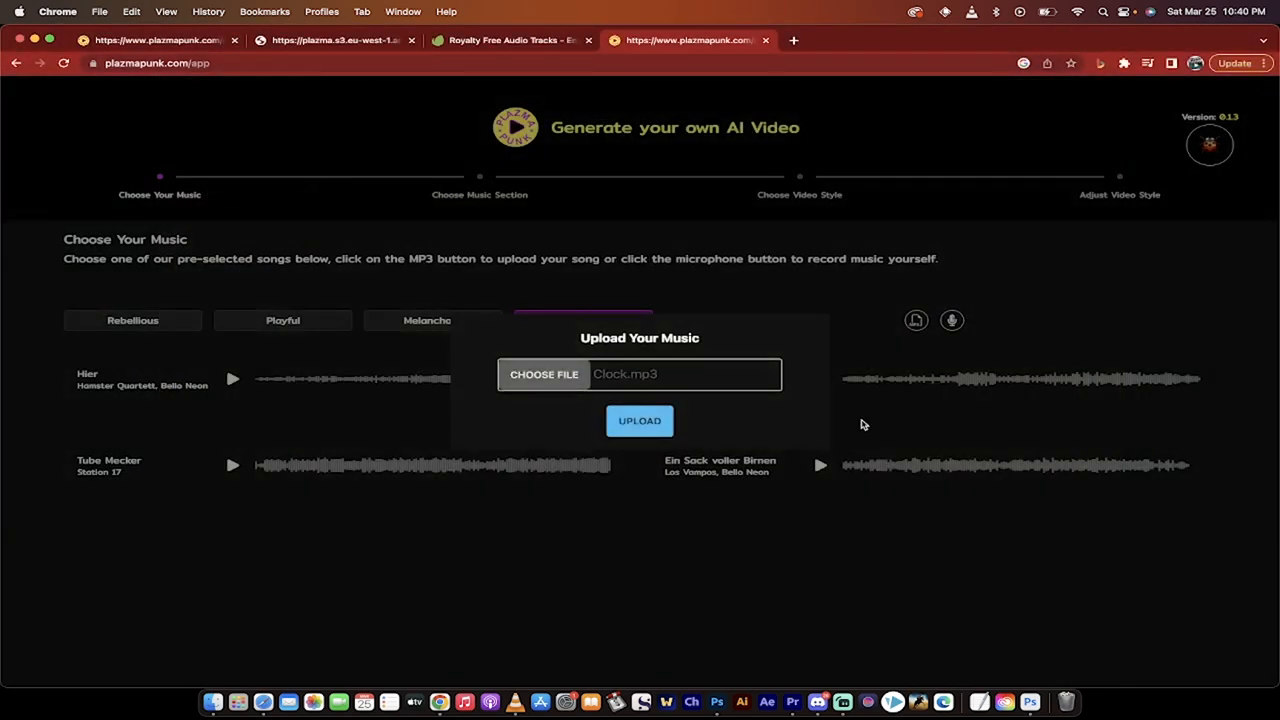
left_click(512, 40)
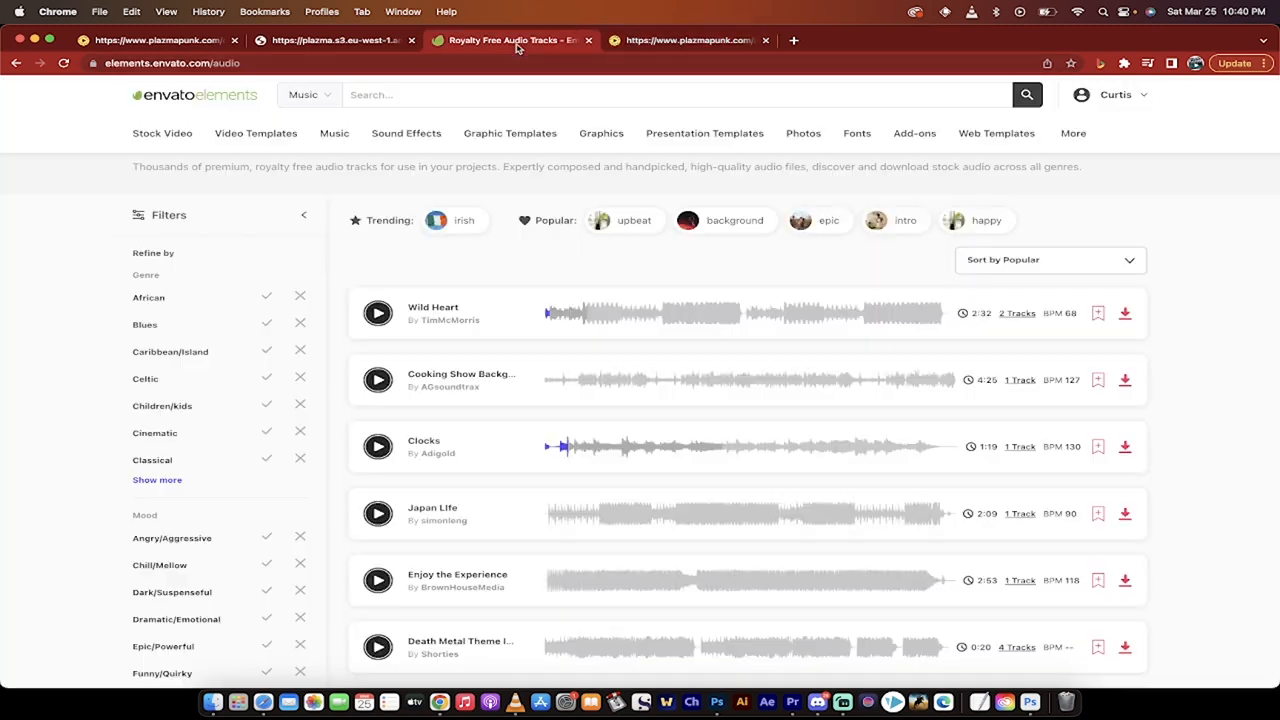
left_click(688, 40)
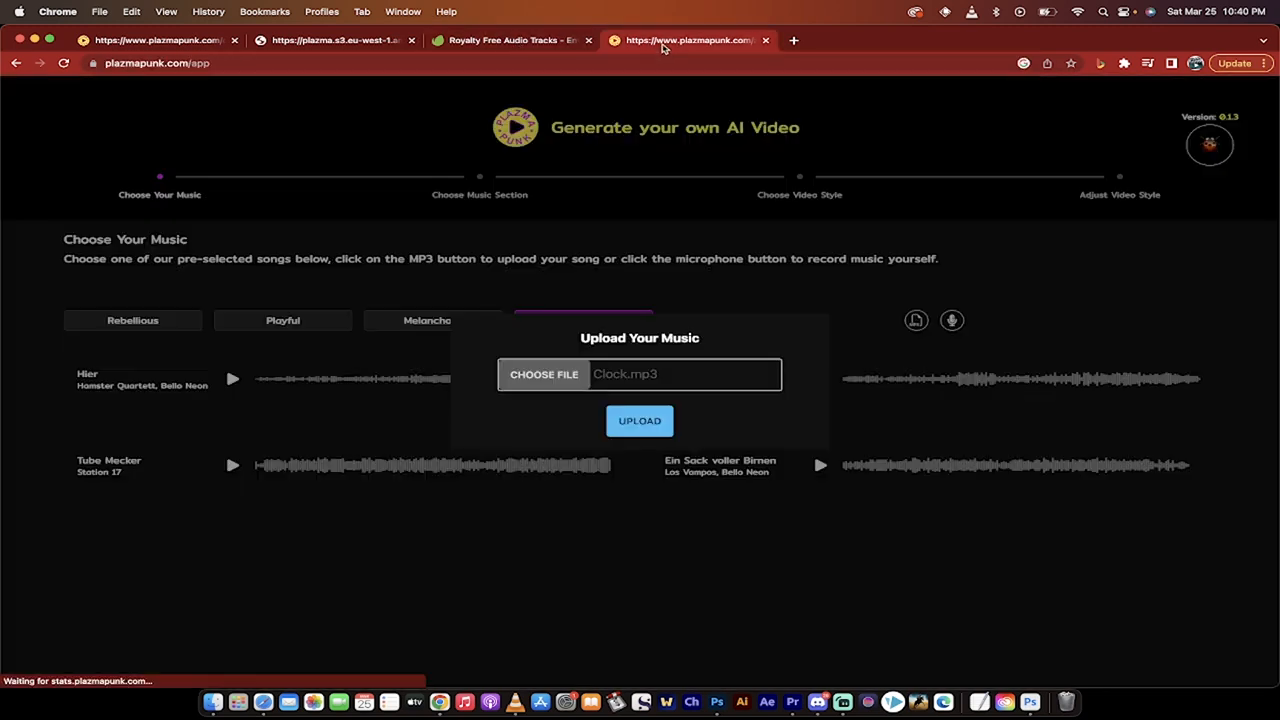
mouse_move(684, 383)
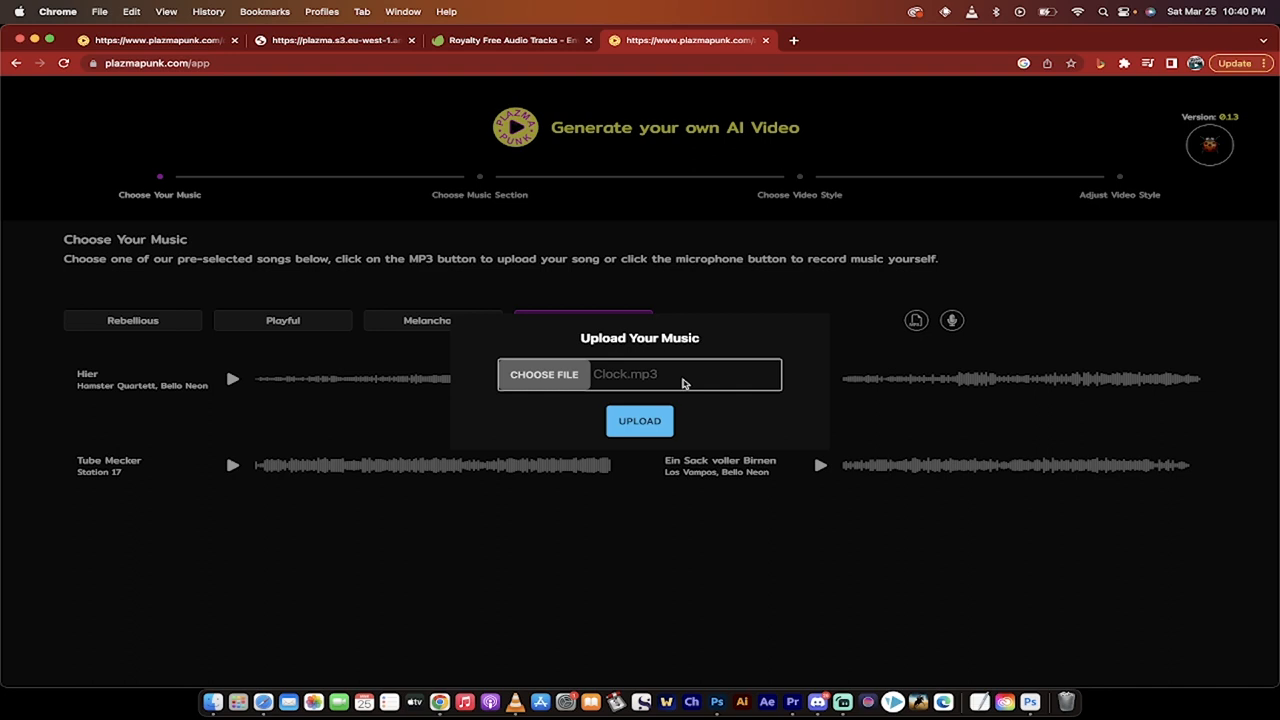
left_click(639, 420)
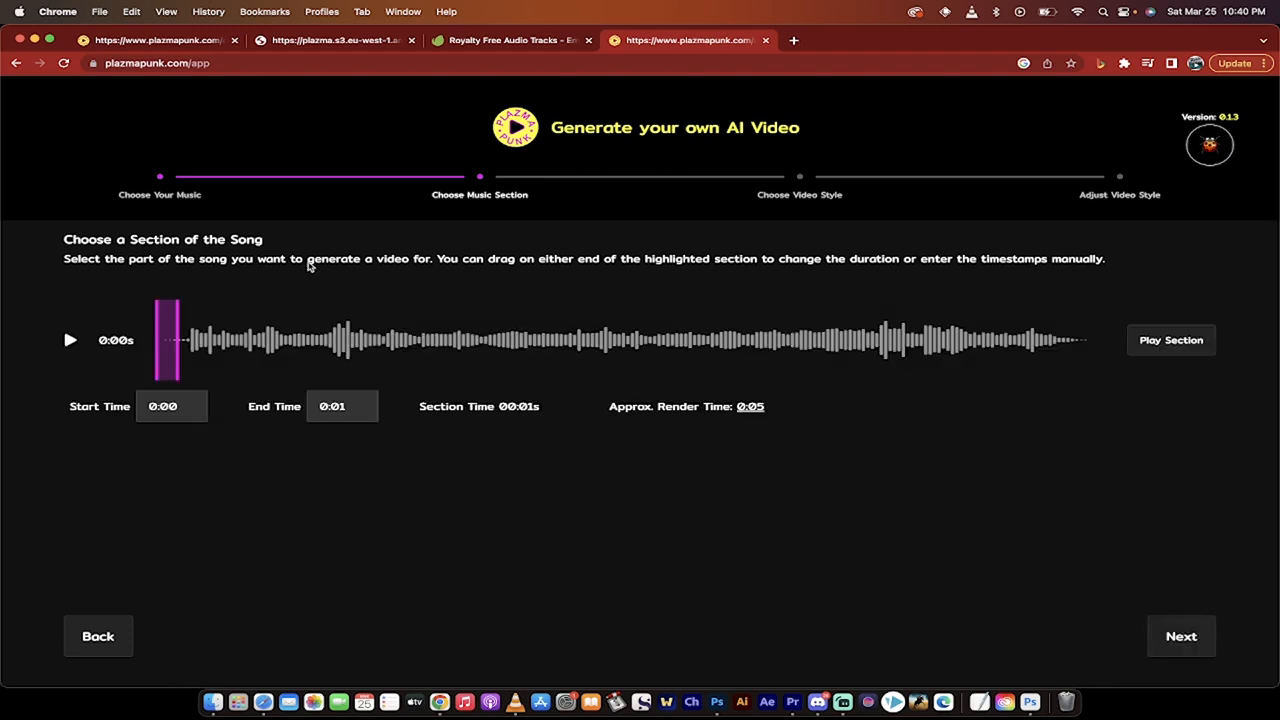
mouse_move(90, 303)
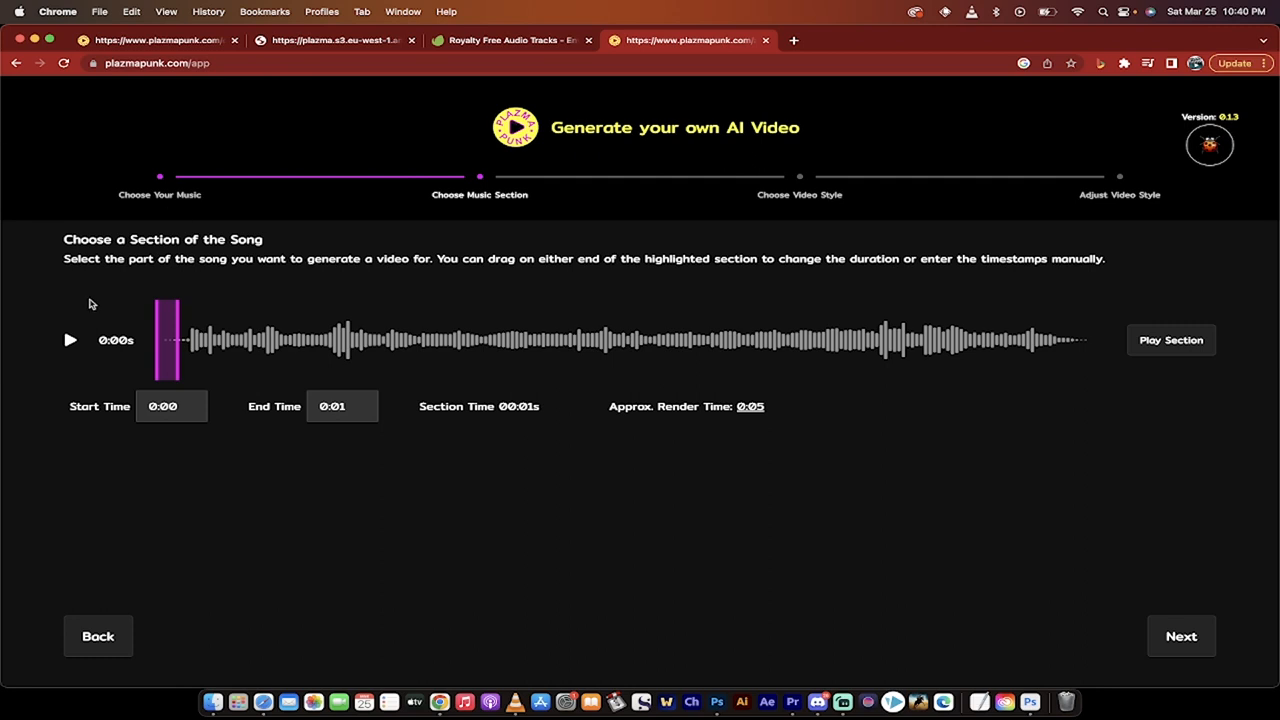
Adjust the waveform section handles to select Start 0:00 and End 1:00
left_click_drag(172, 340, 495, 340)
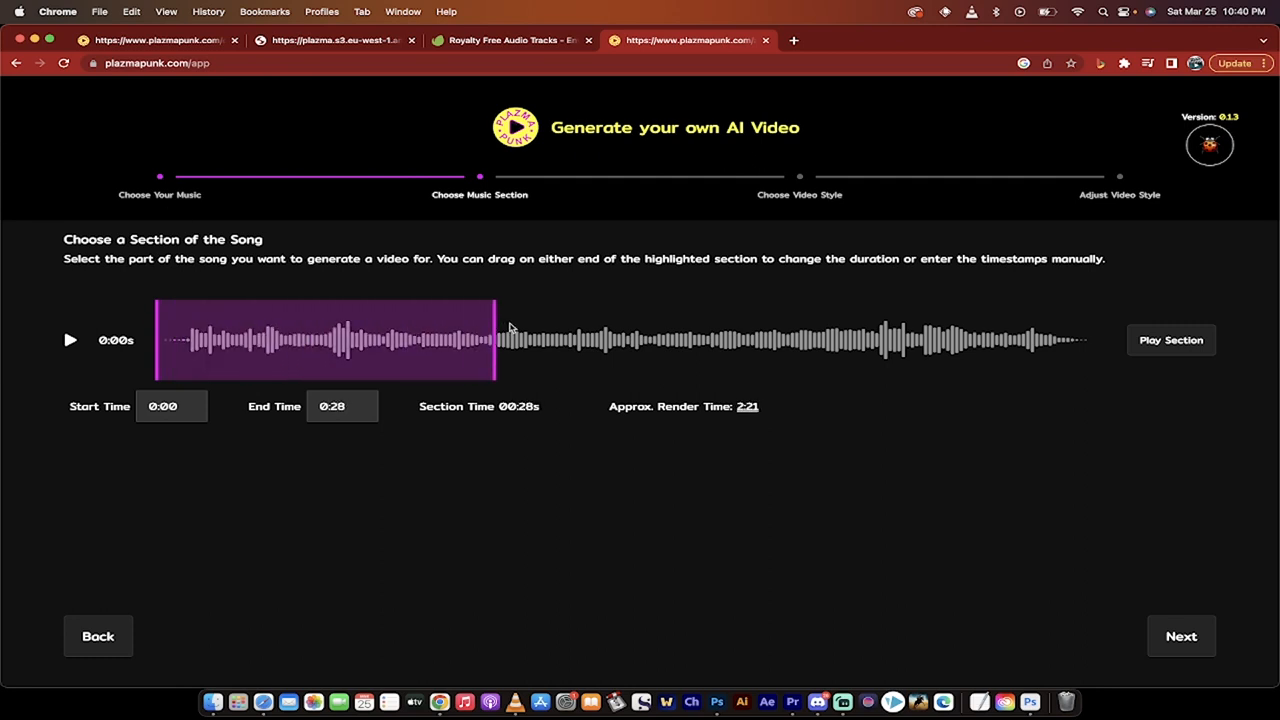
left_click_drag(495, 339, 873, 339)
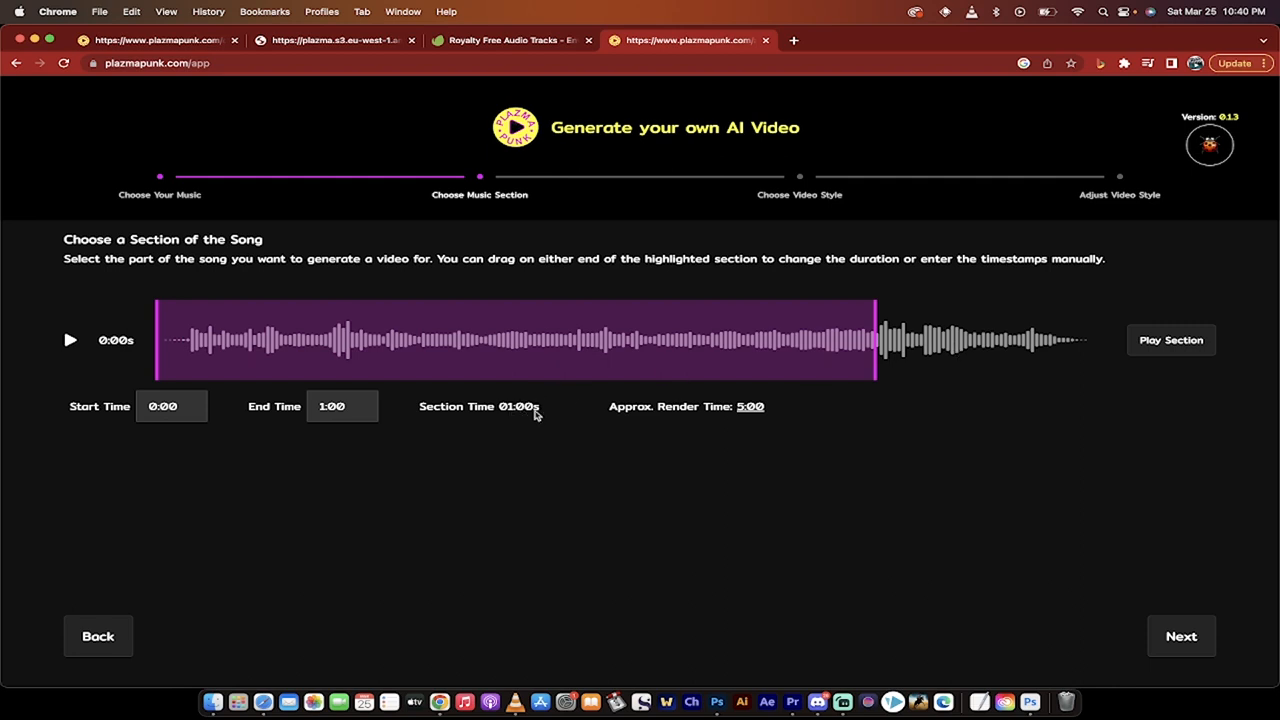
mouse_move(485, 374)
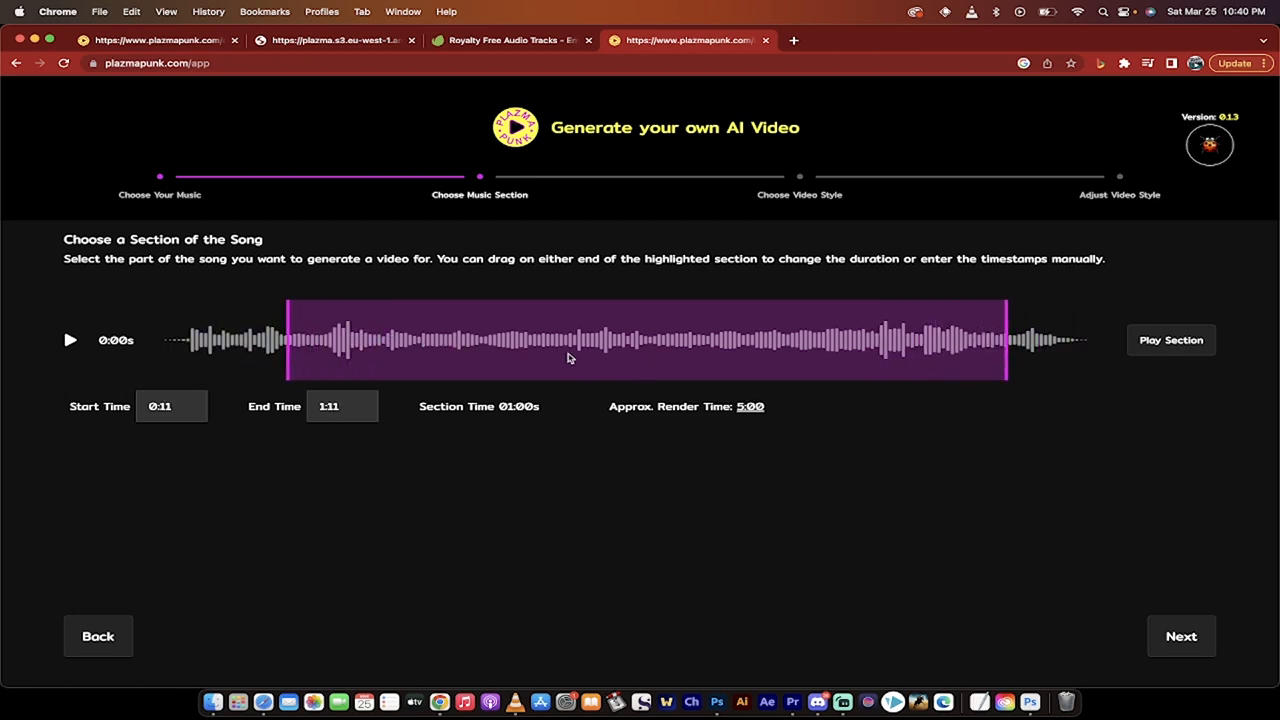
left_click_drag(1005, 340, 710, 340)
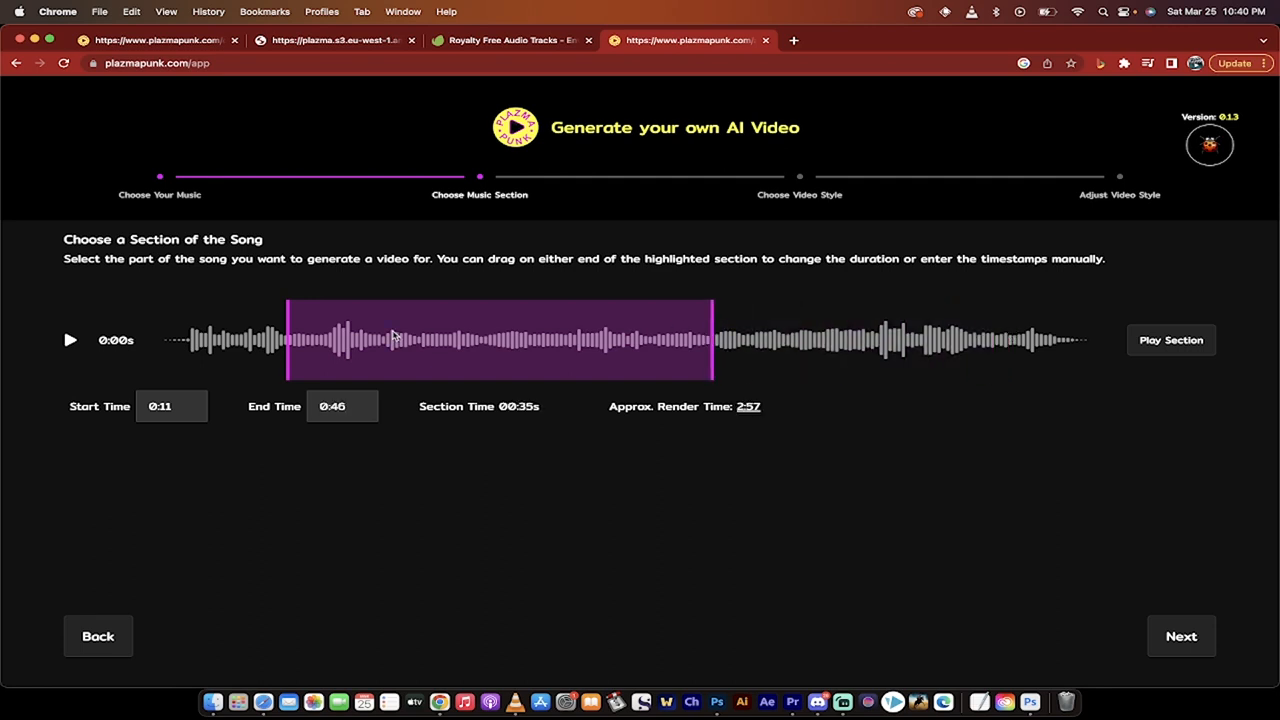
left_click_drag(287, 340, 155, 340)
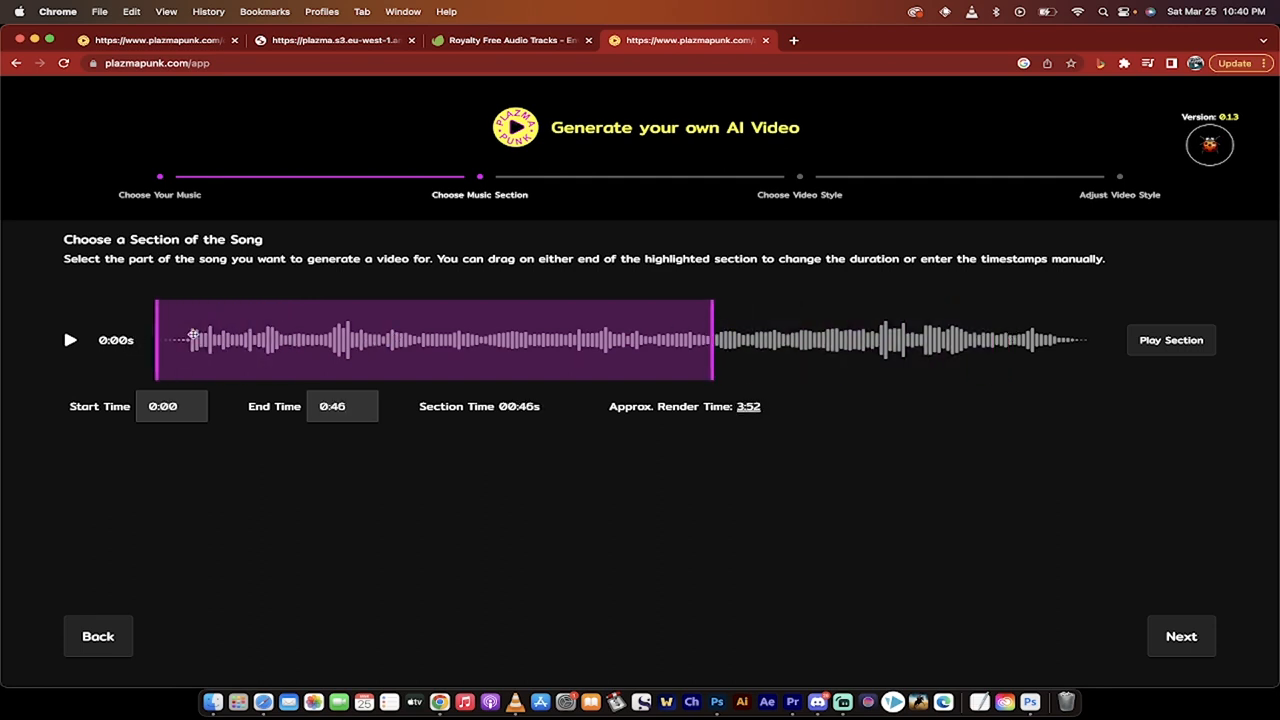
left_click_drag(710, 339, 875, 339)
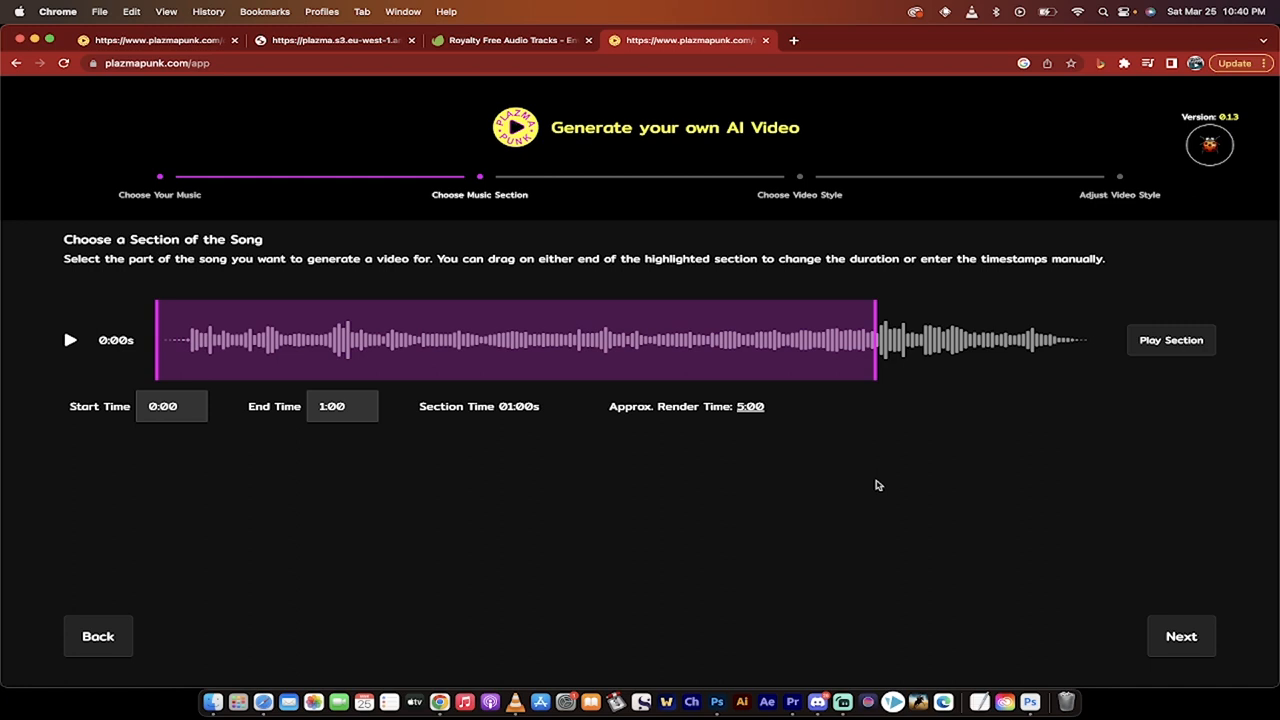
mouse_move(970, 546)
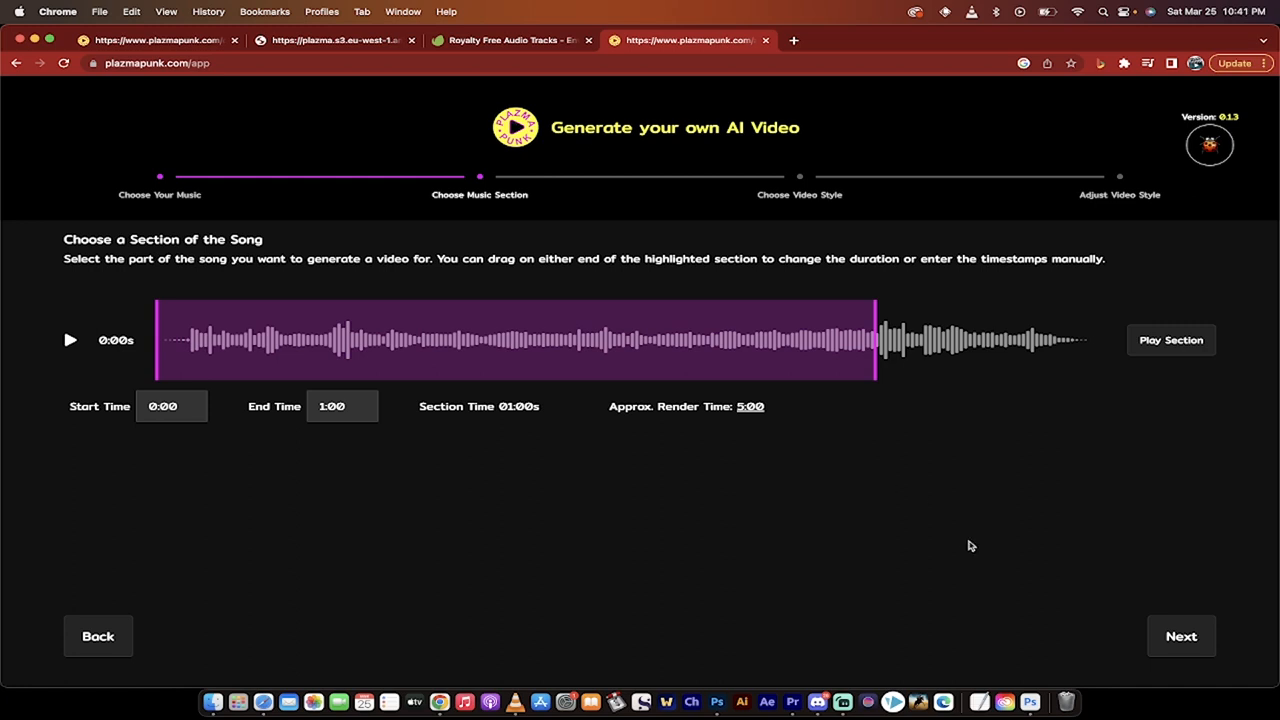
mouse_move(1143, 603)
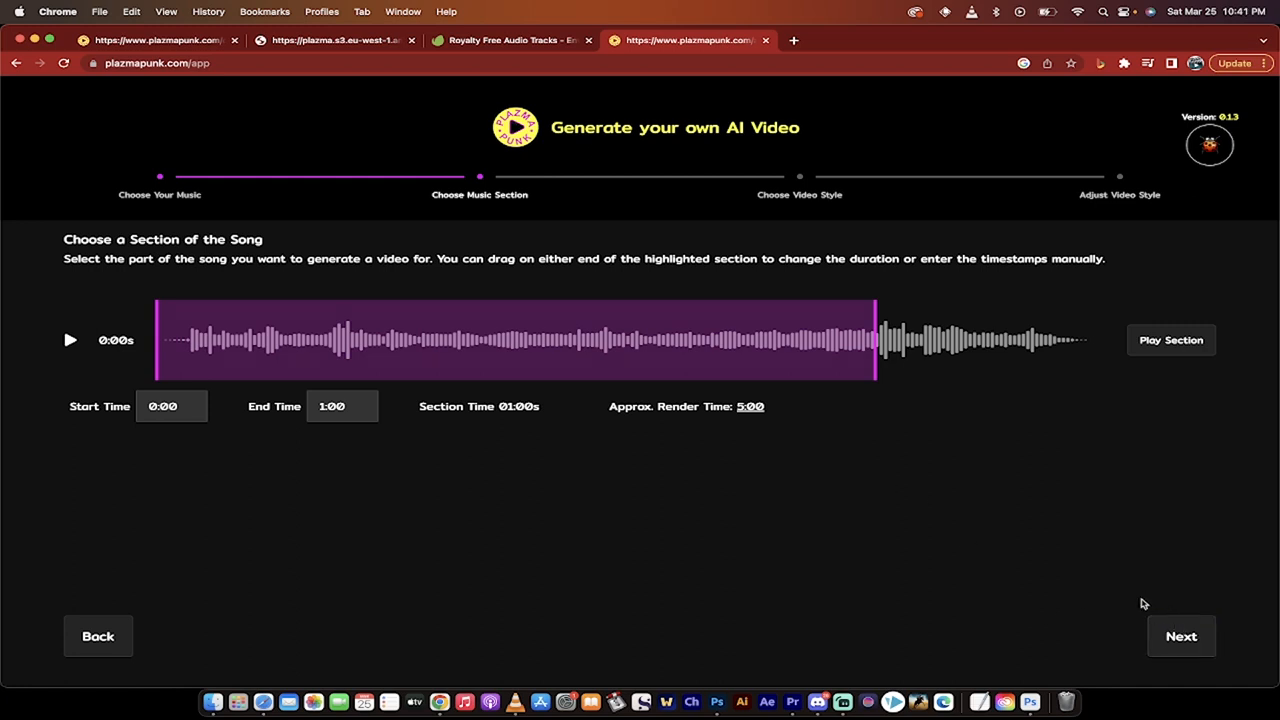
Confirm the song section and browse the style gallery for the cartoon suburban-street style
left_click(1180, 636)
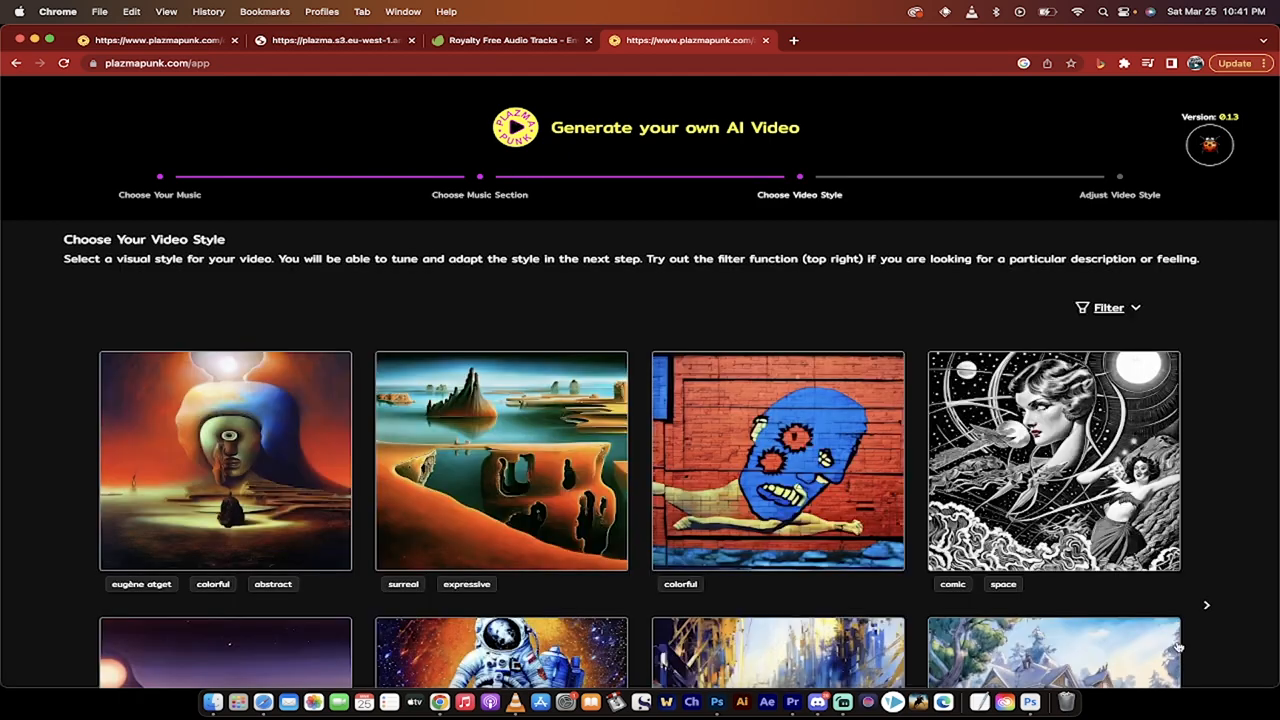
scroll("down", 3)
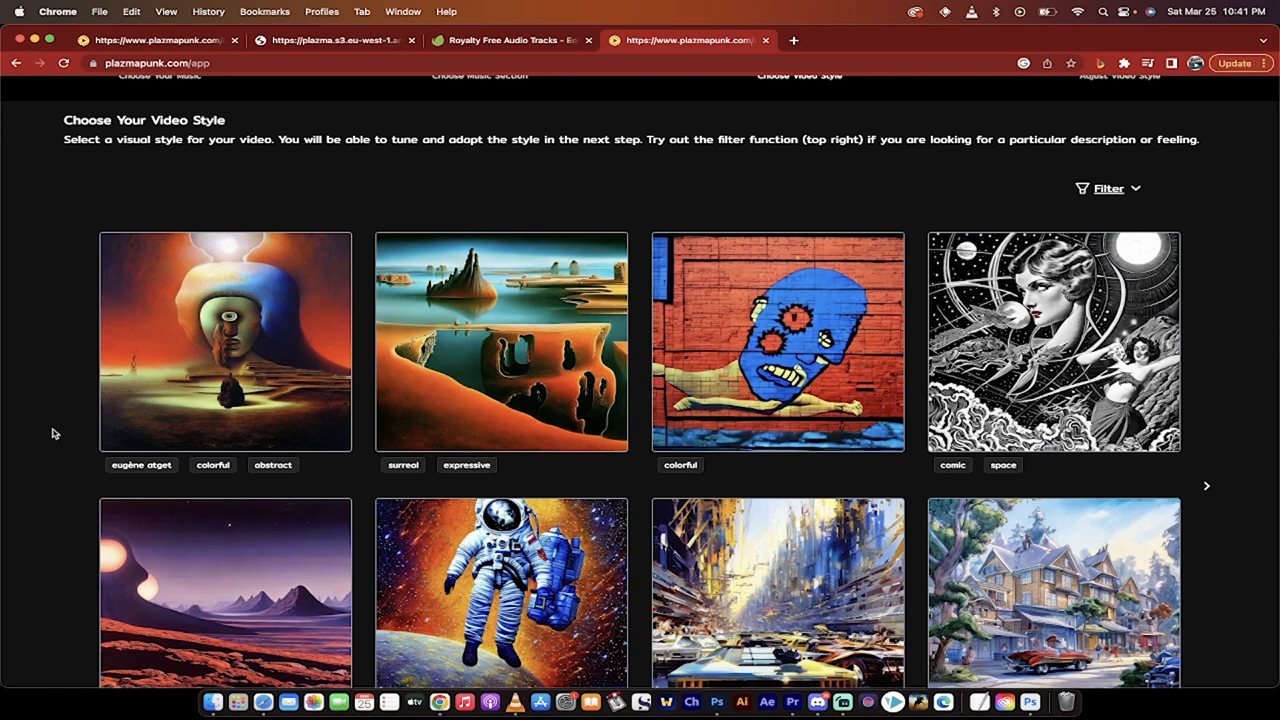
scroll("down", 3)
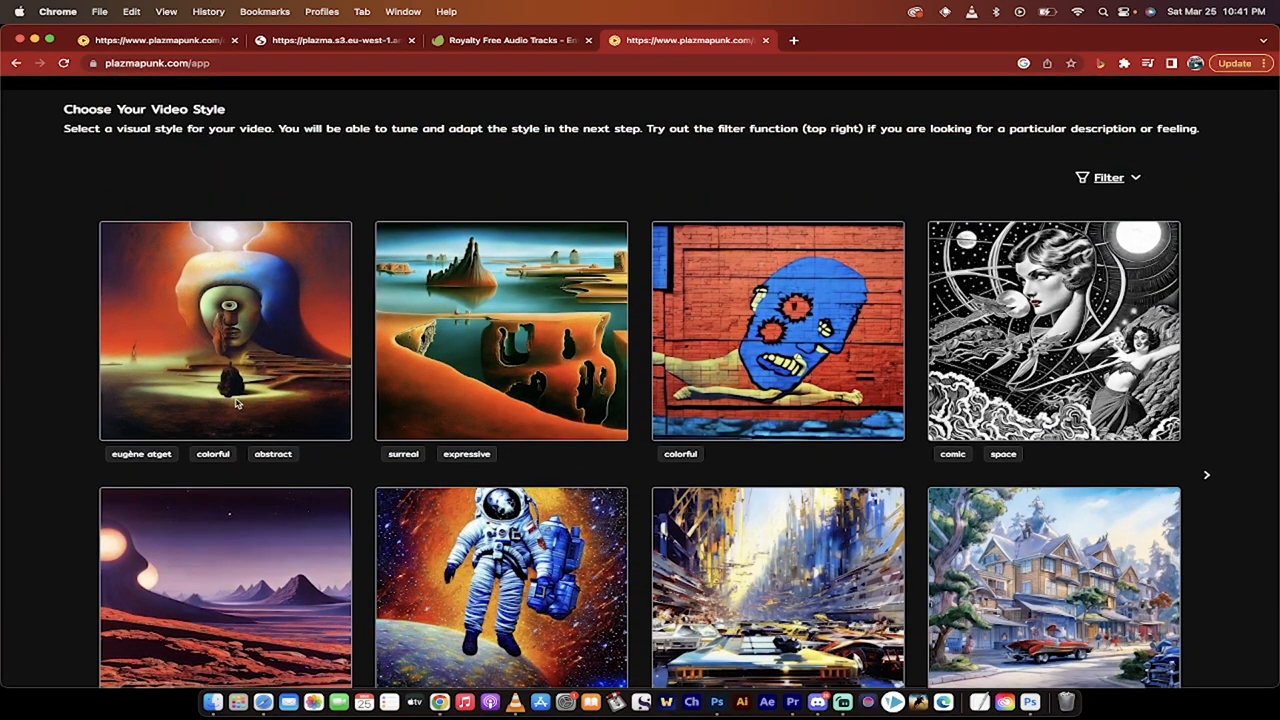
mouse_move(546, 291)
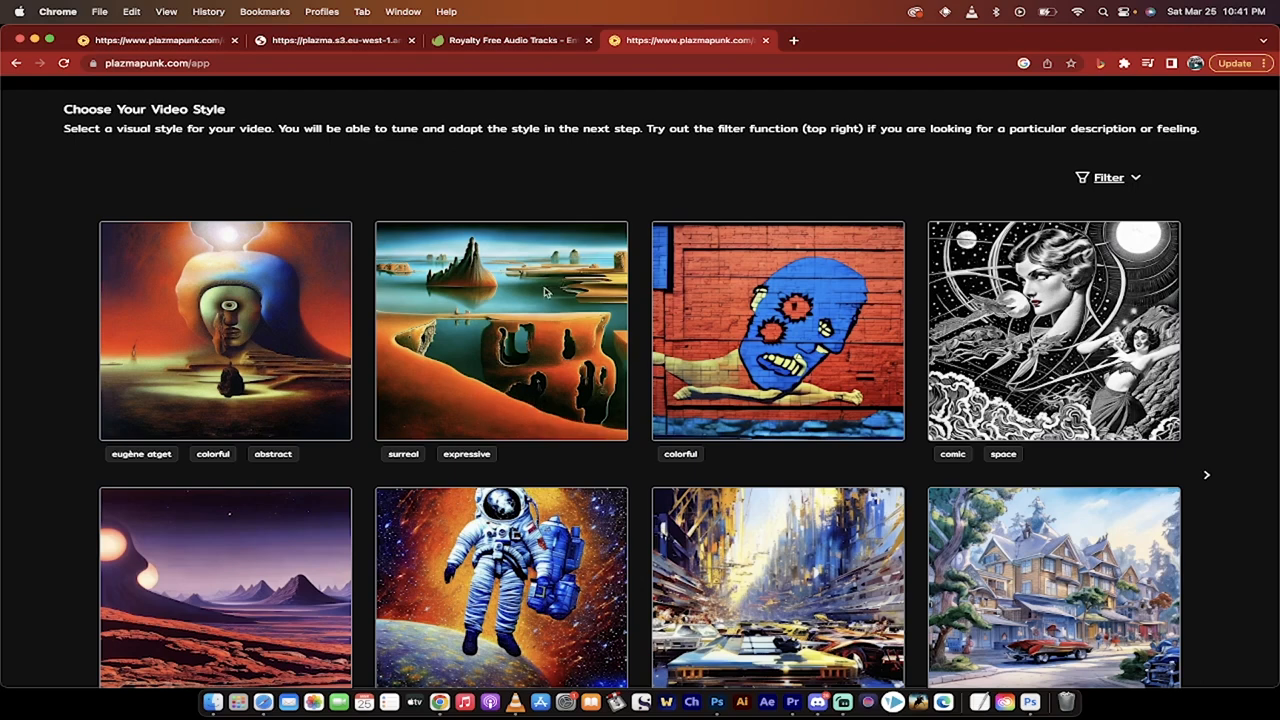
mouse_move(858, 346)
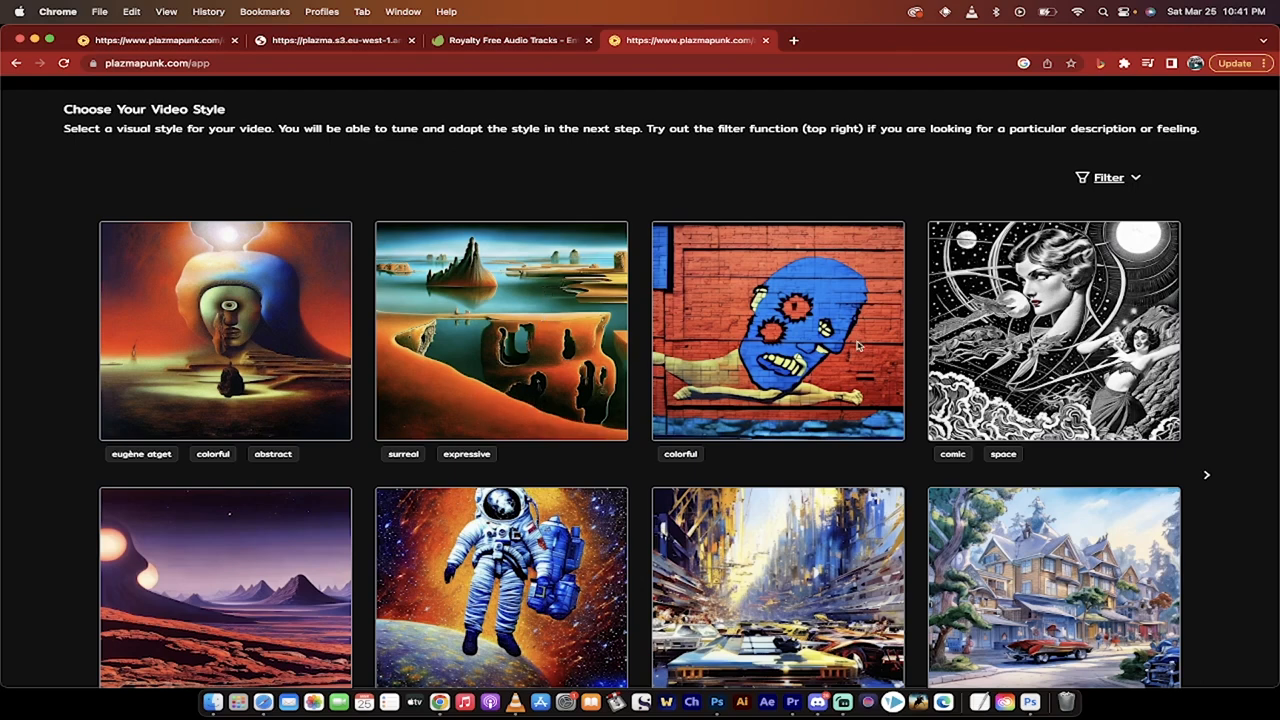
scroll("down", 3)
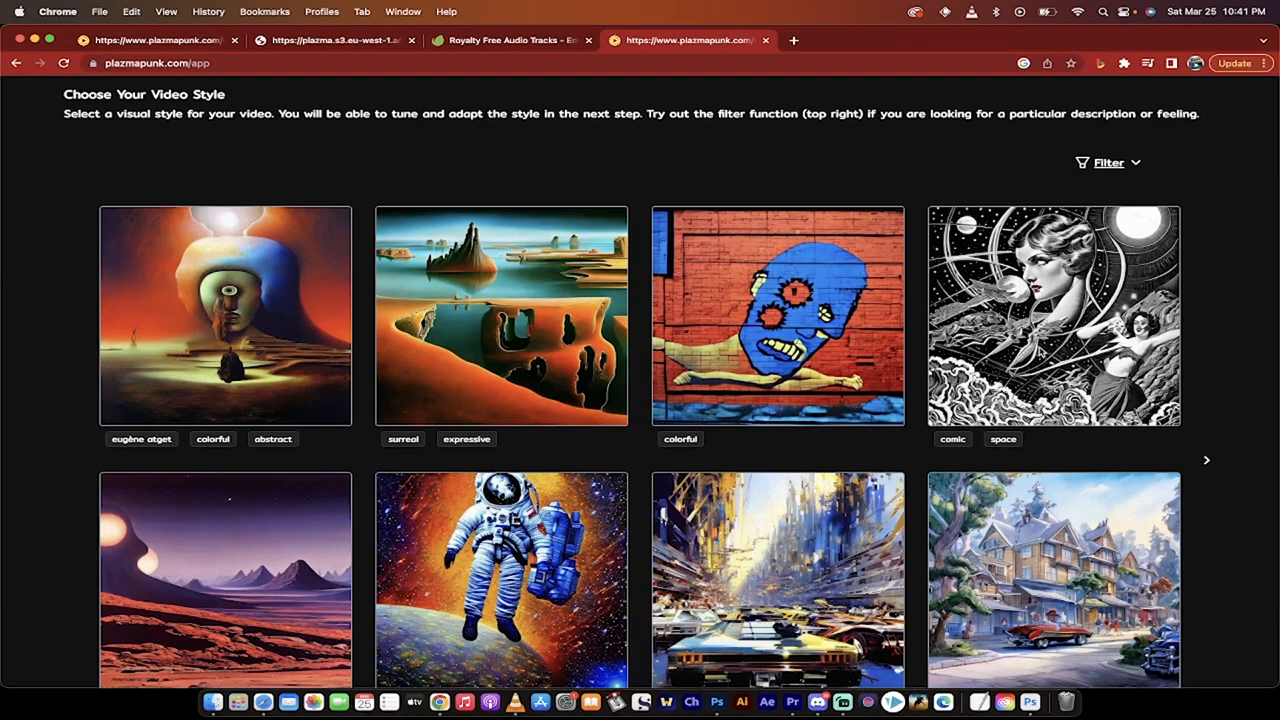
scroll("down", 3)
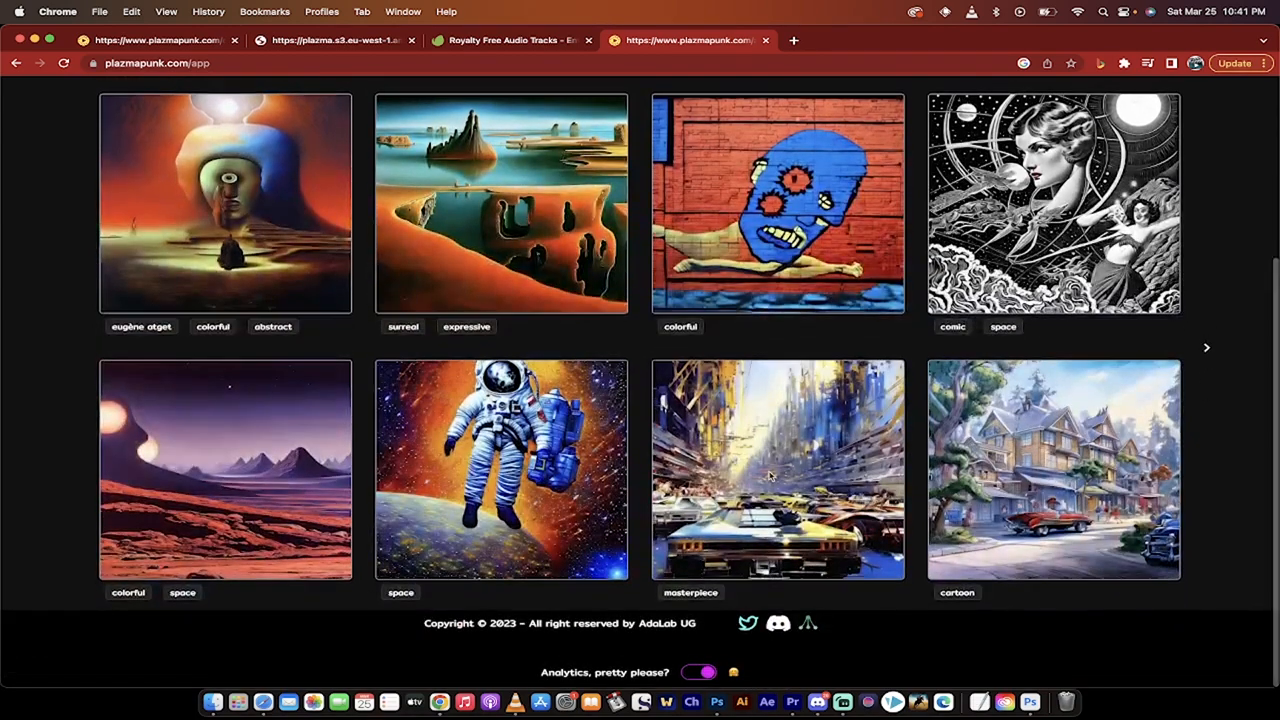
mouse_move(1025, 489)
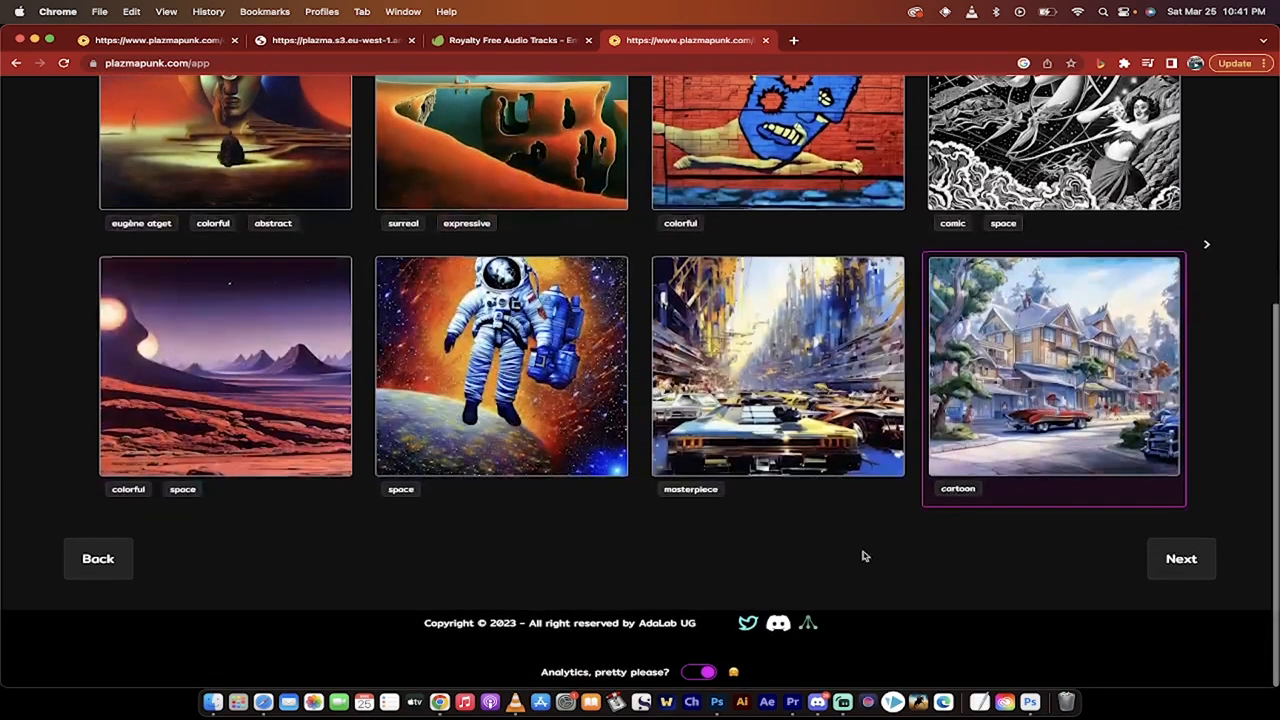
Replace Marc Davis with Neal Adams and describe 'A French Bulldog Eating A Piece of Pizza'
left_click(1181, 558)
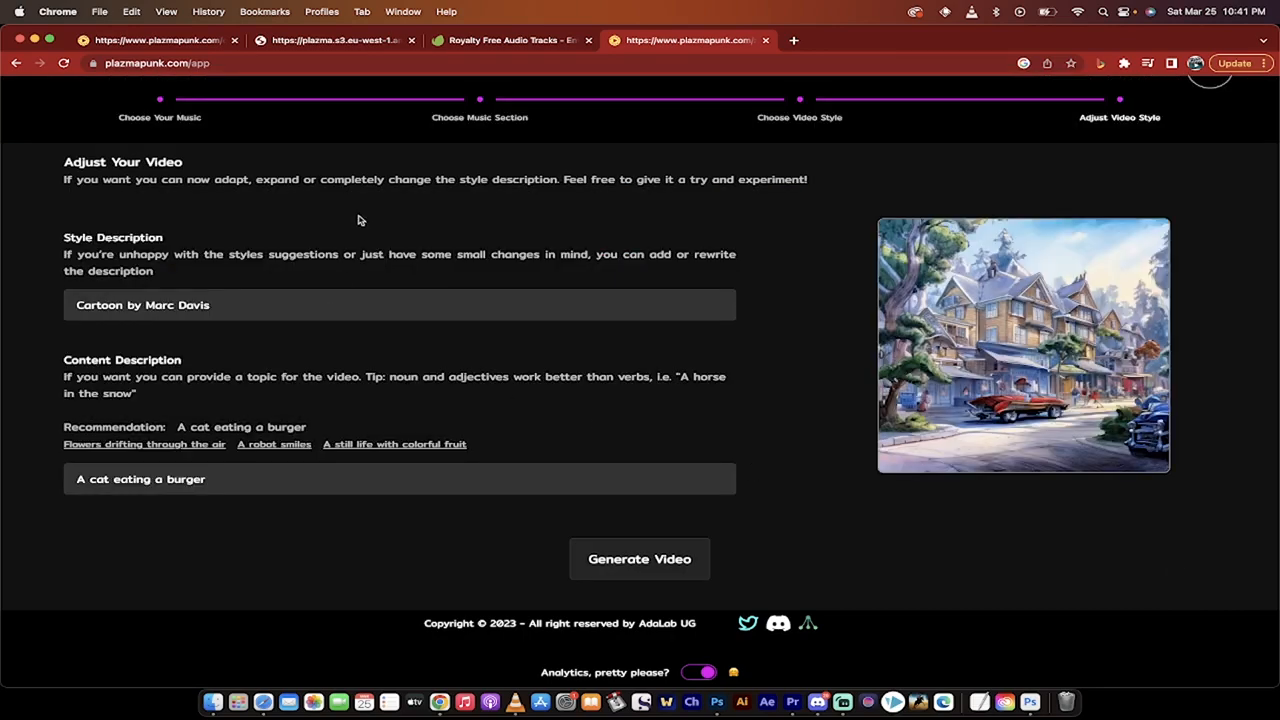
mouse_move(133, 248)
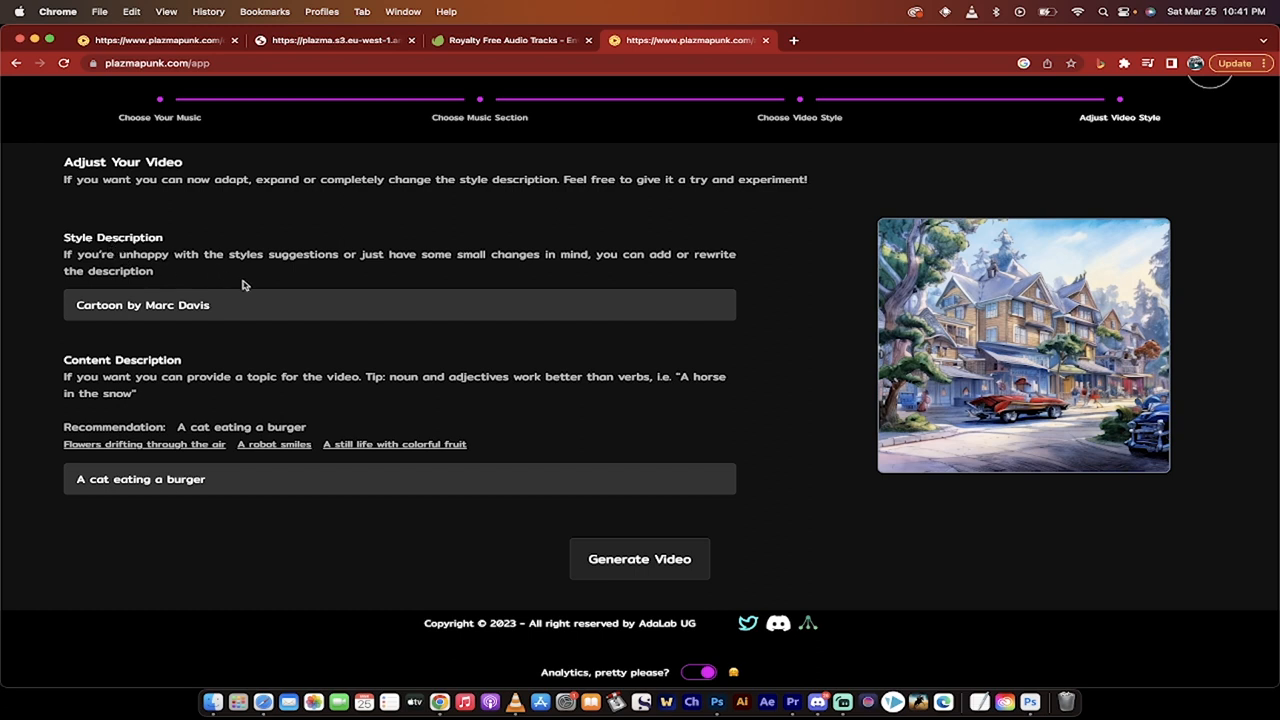
mouse_move(530, 273)
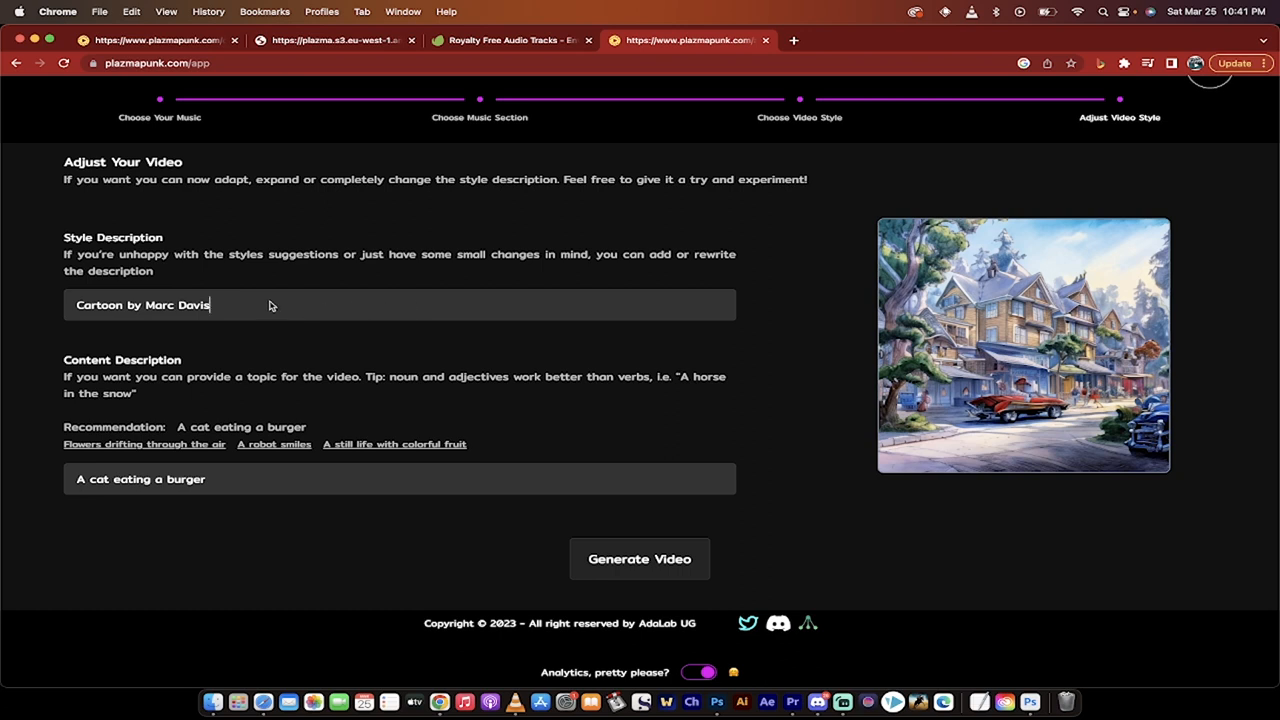
mouse_move(164, 314)
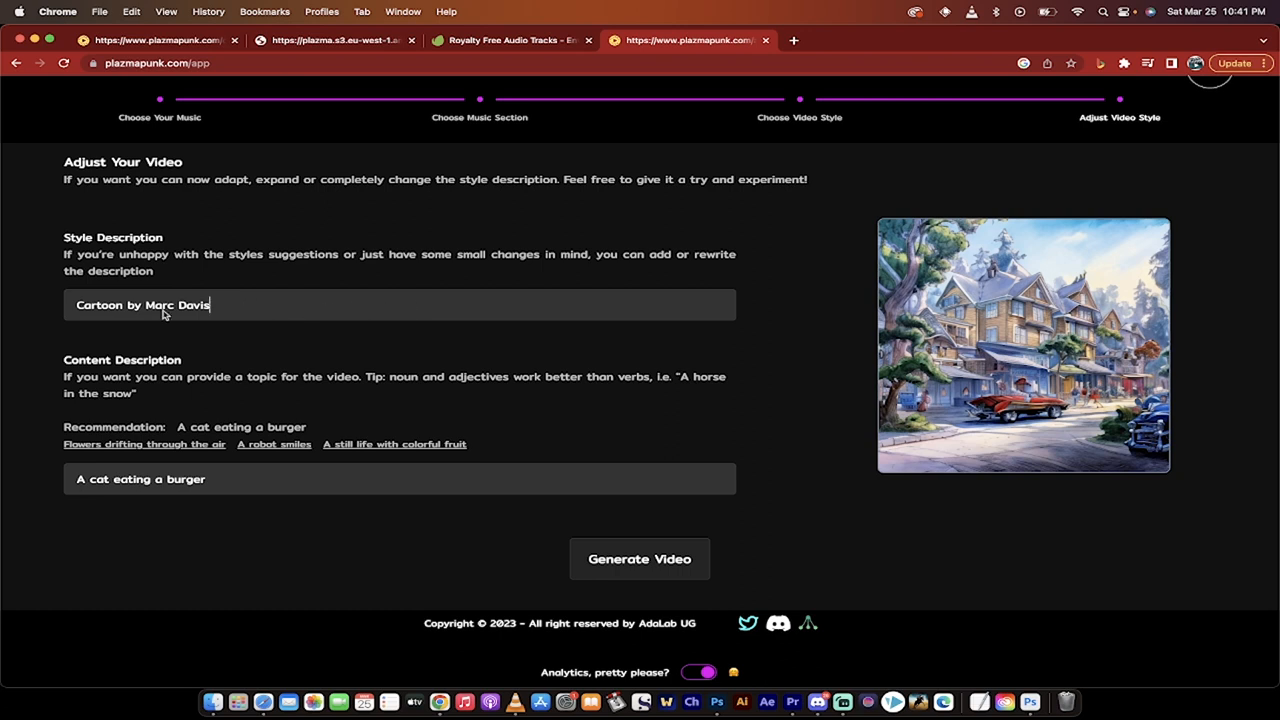
double_click(177, 305)
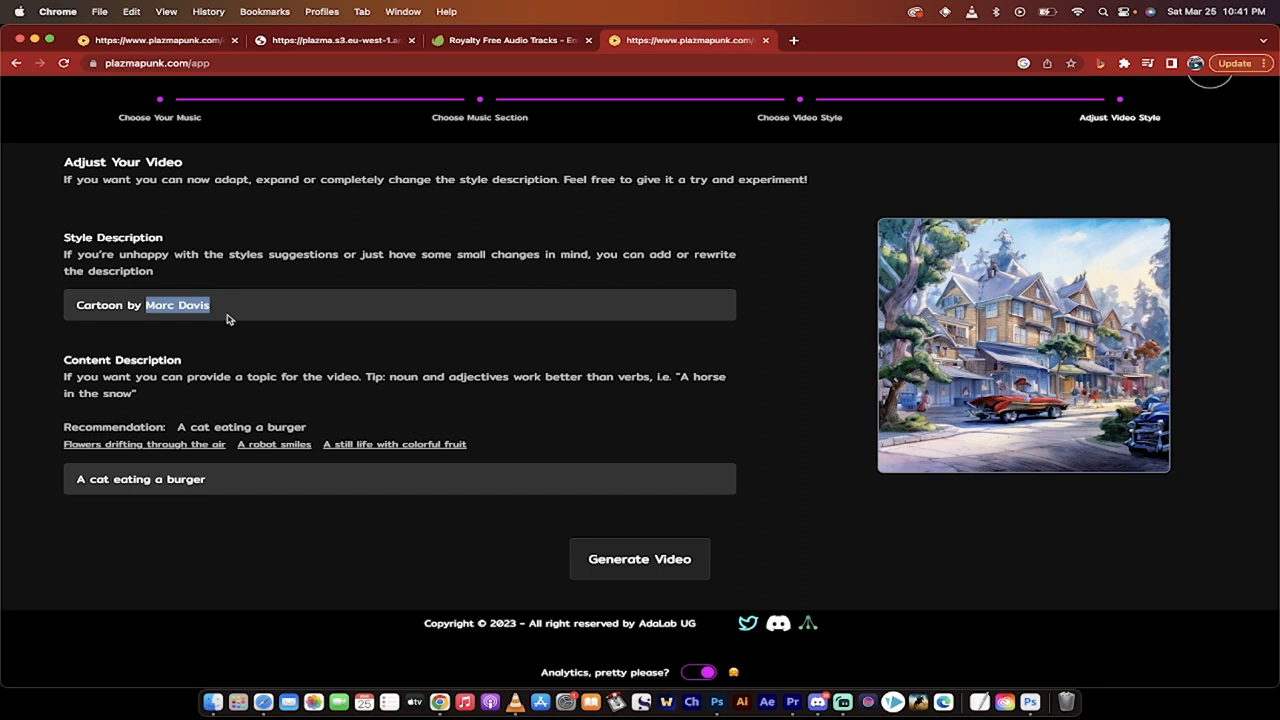
type("Neal Adam")
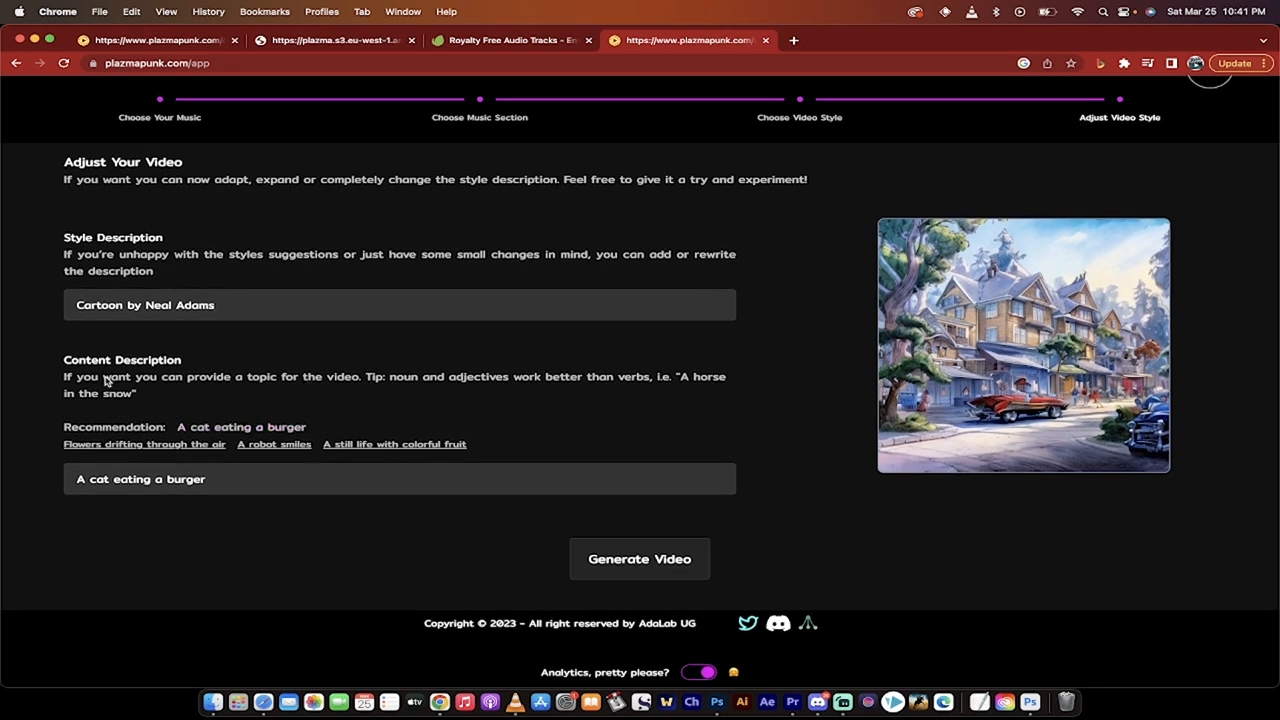
mouse_move(335, 387)
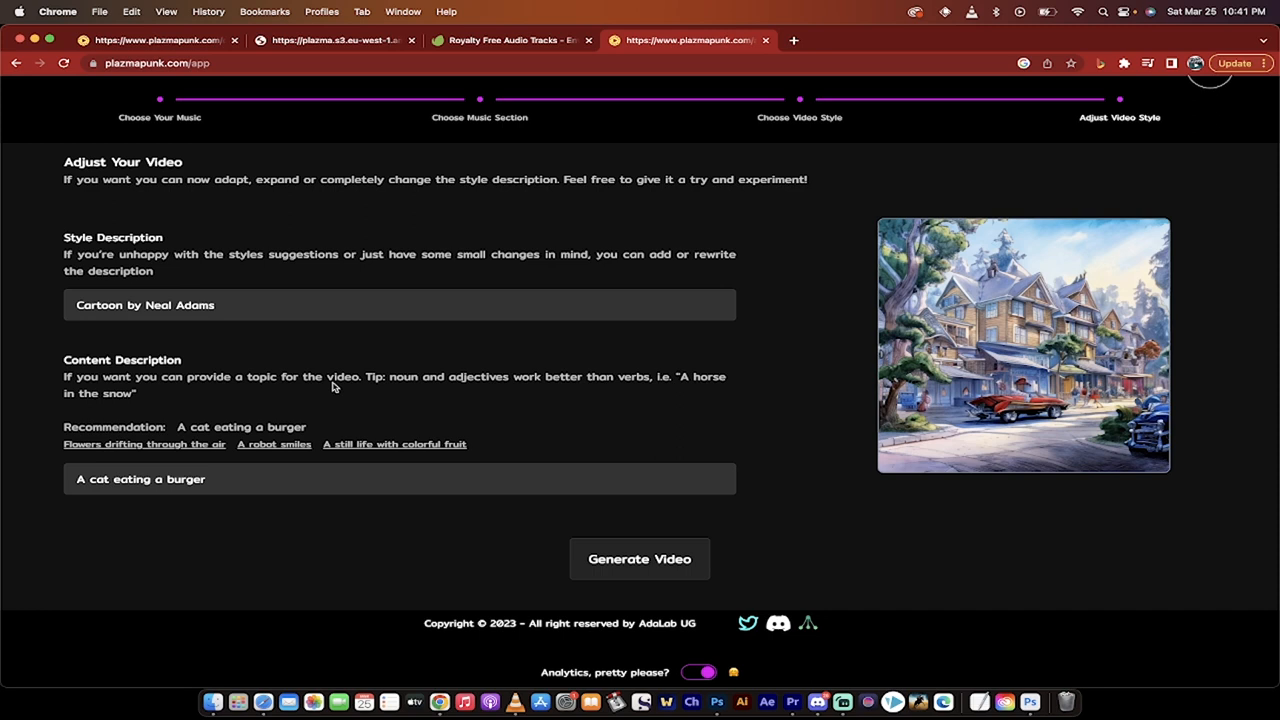
mouse_move(379, 438)
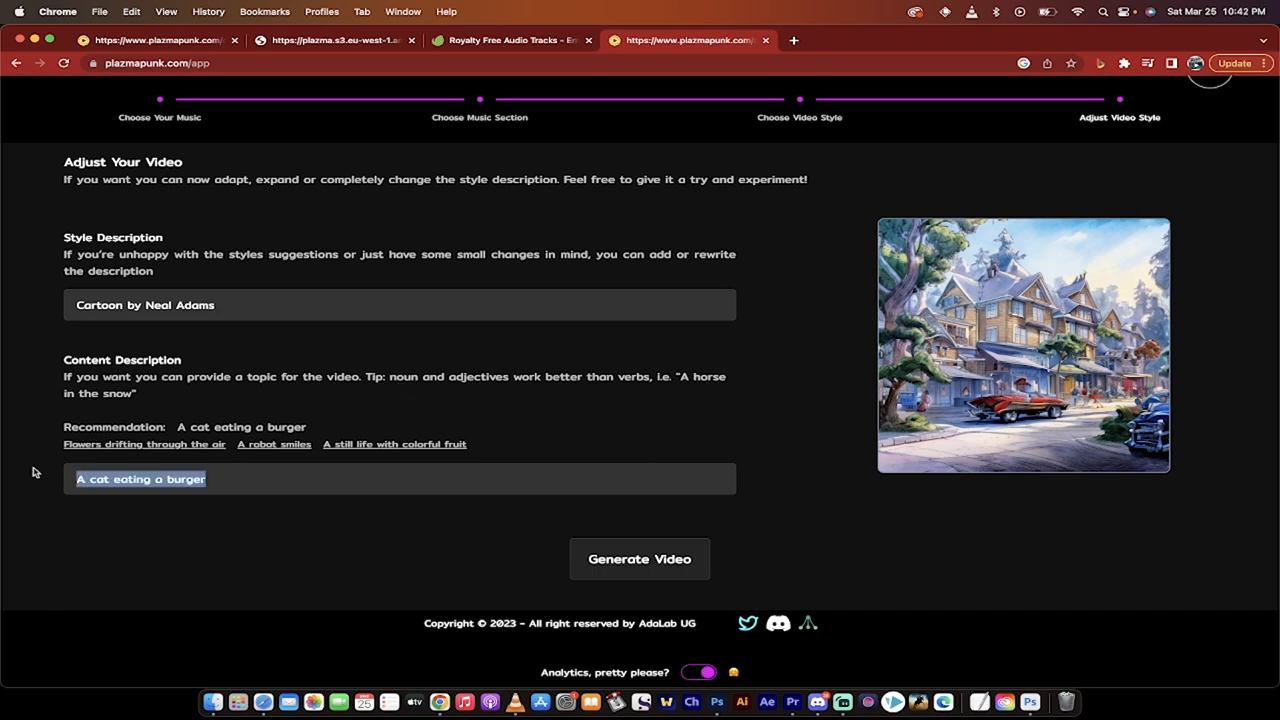
type("A French")
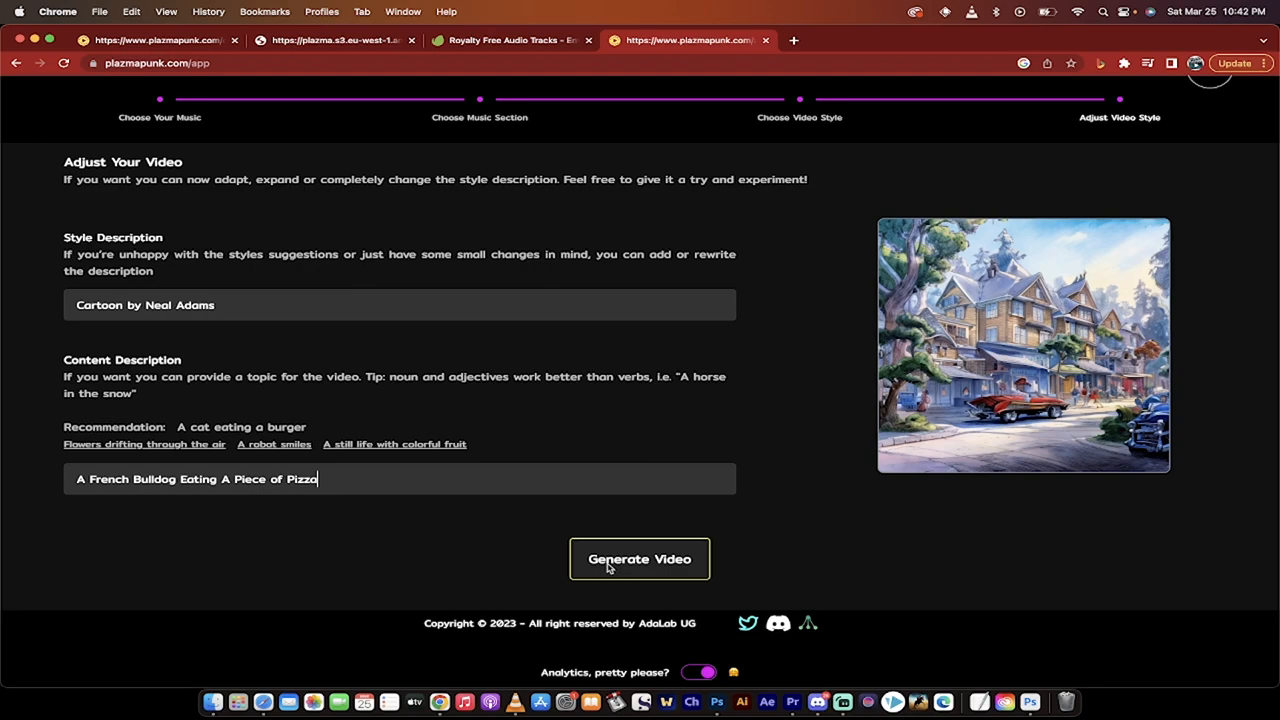
Generate the video, placing it in the render queue at position 81
left_click(639, 558)
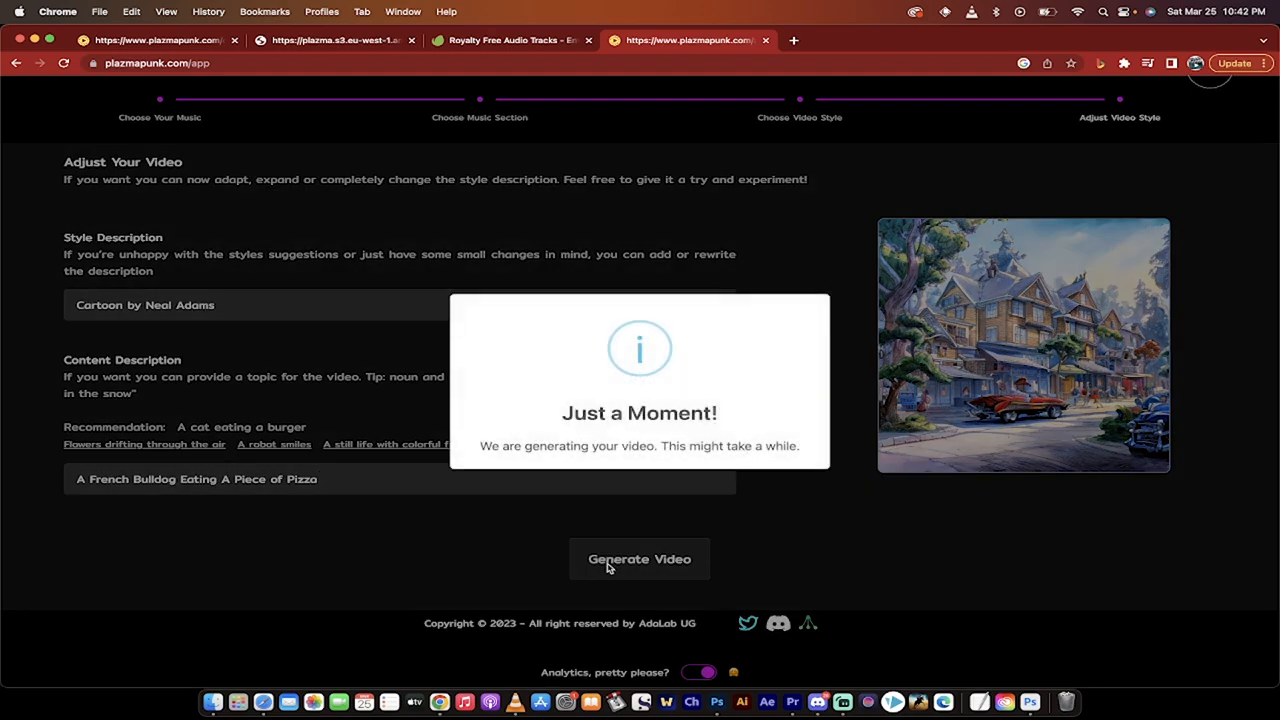
left_click(639, 559)
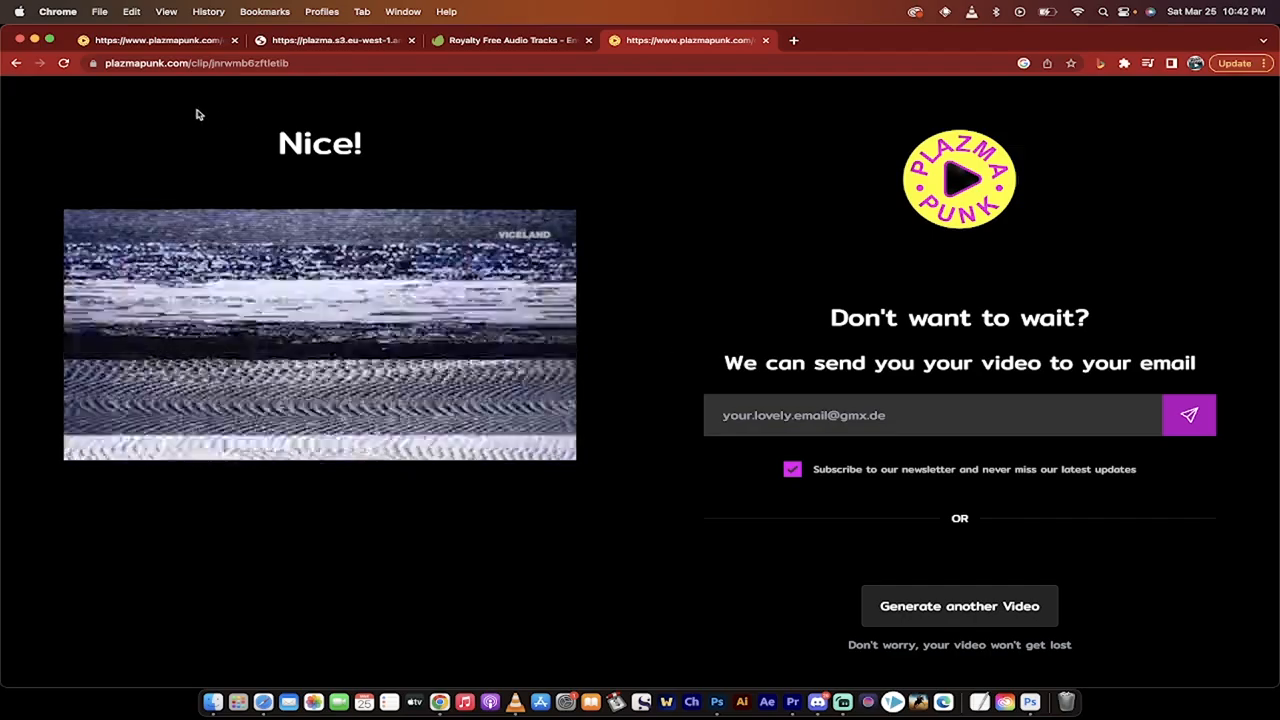
left_click(1188, 415)
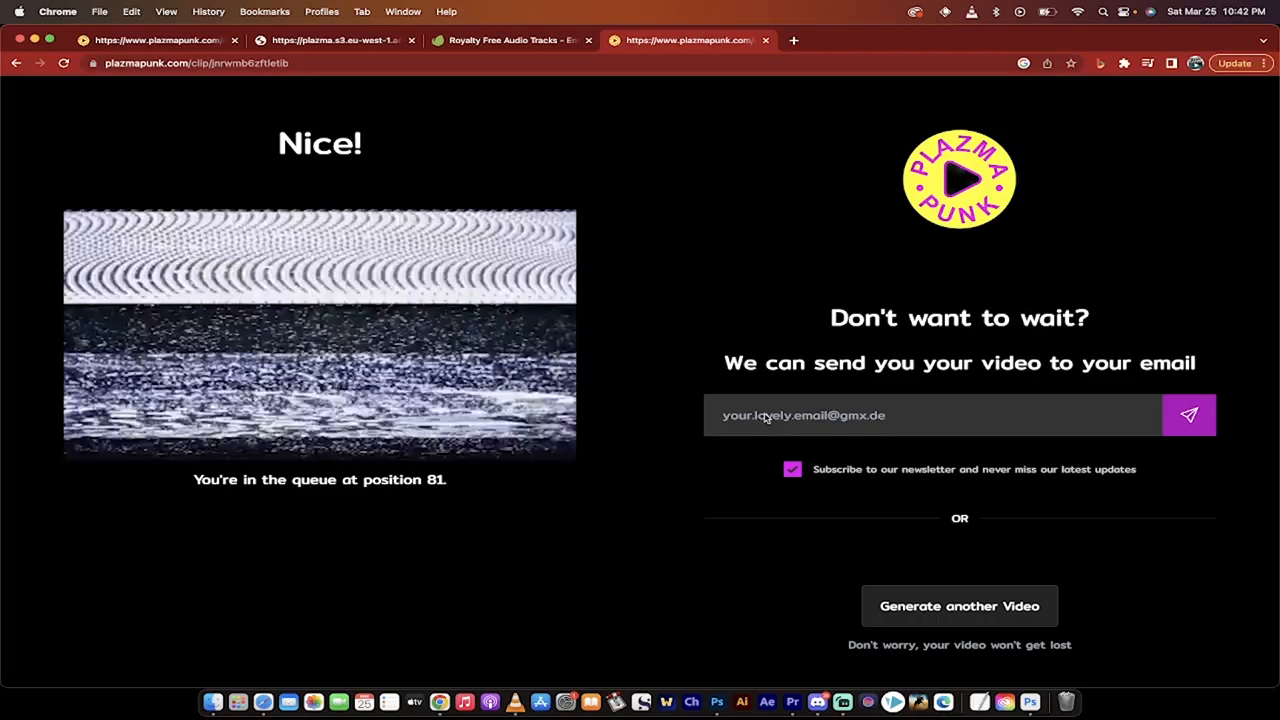
left_click(933, 415)
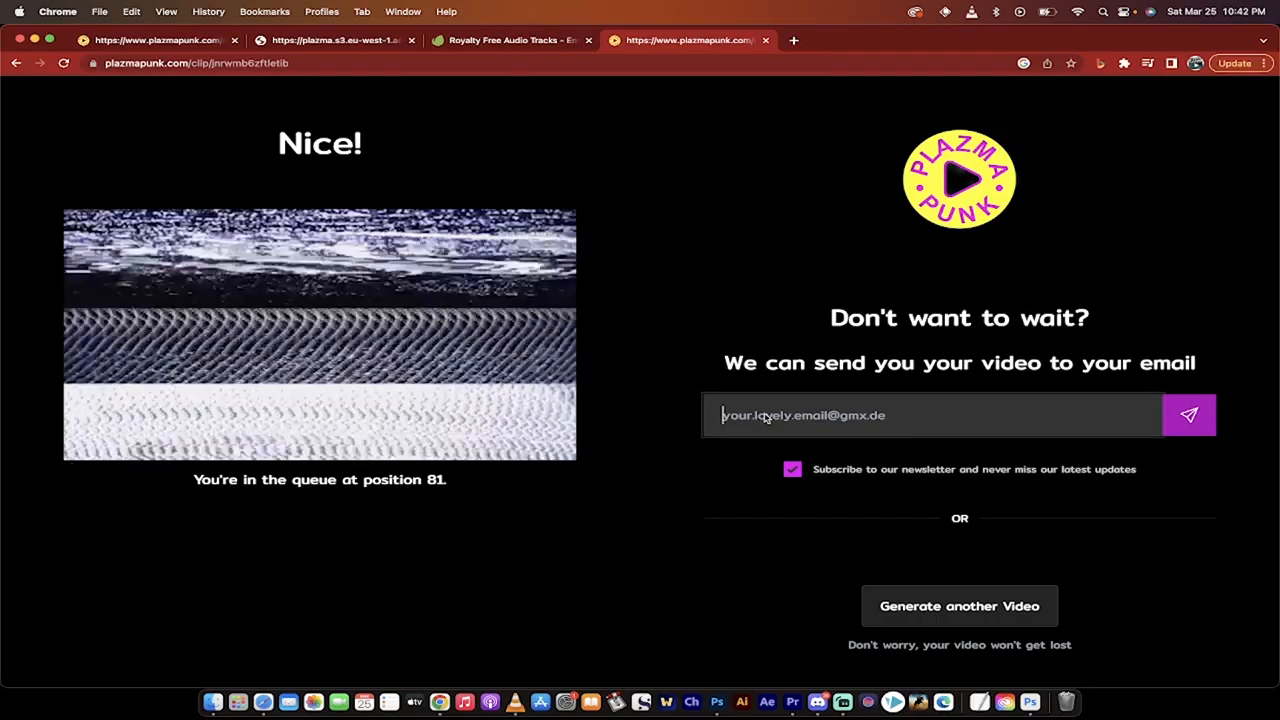
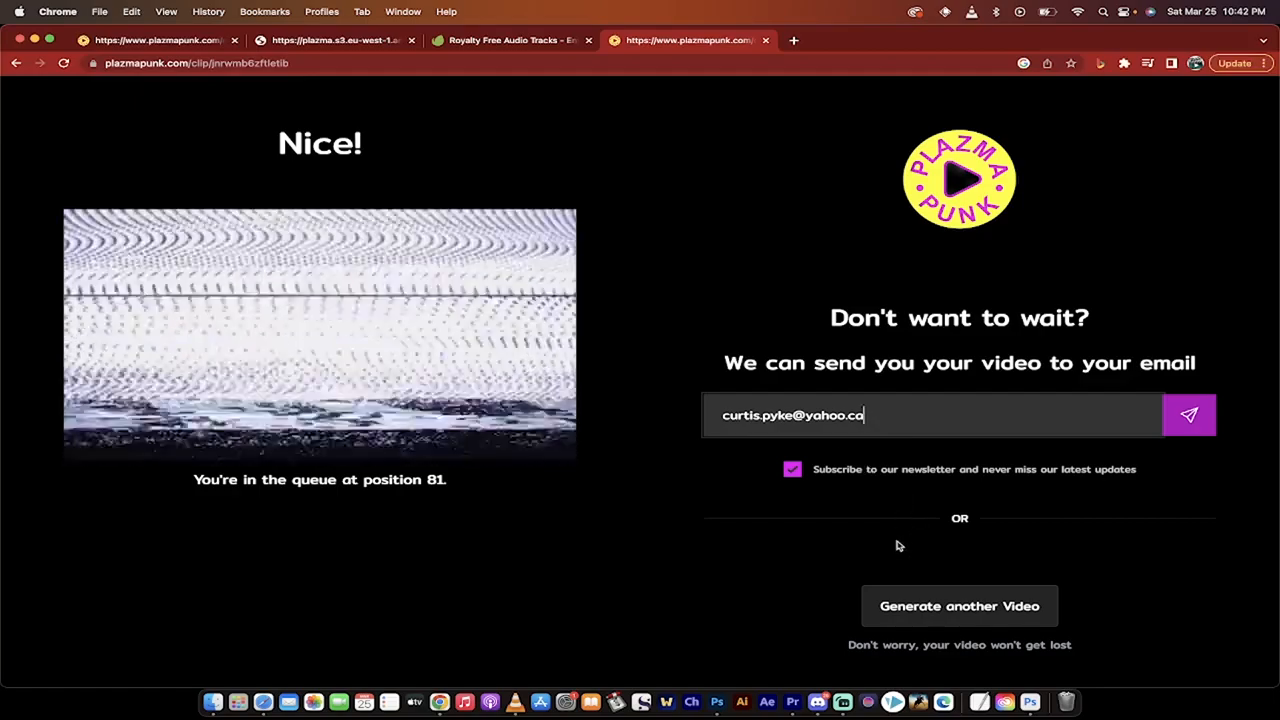
left_click(1189, 414)
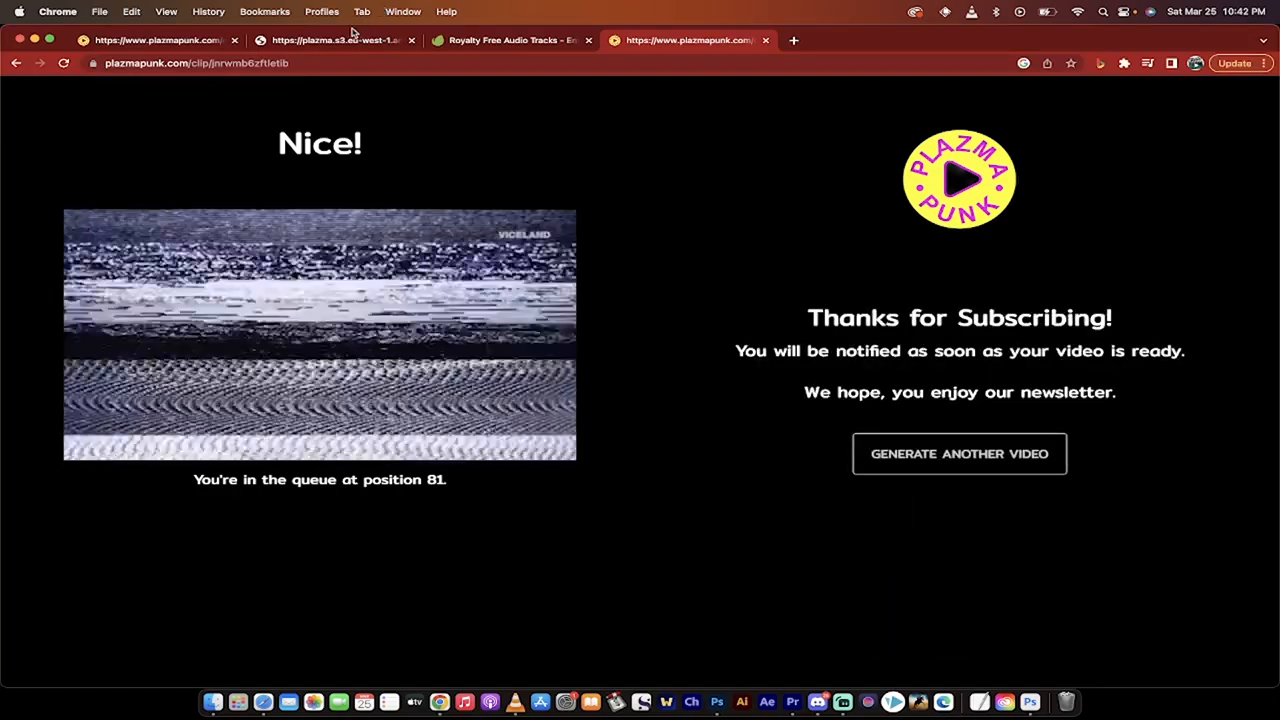
Replay the 20-second comic-style video in the amazonaws tab and download its MP4
left_click(335, 40)
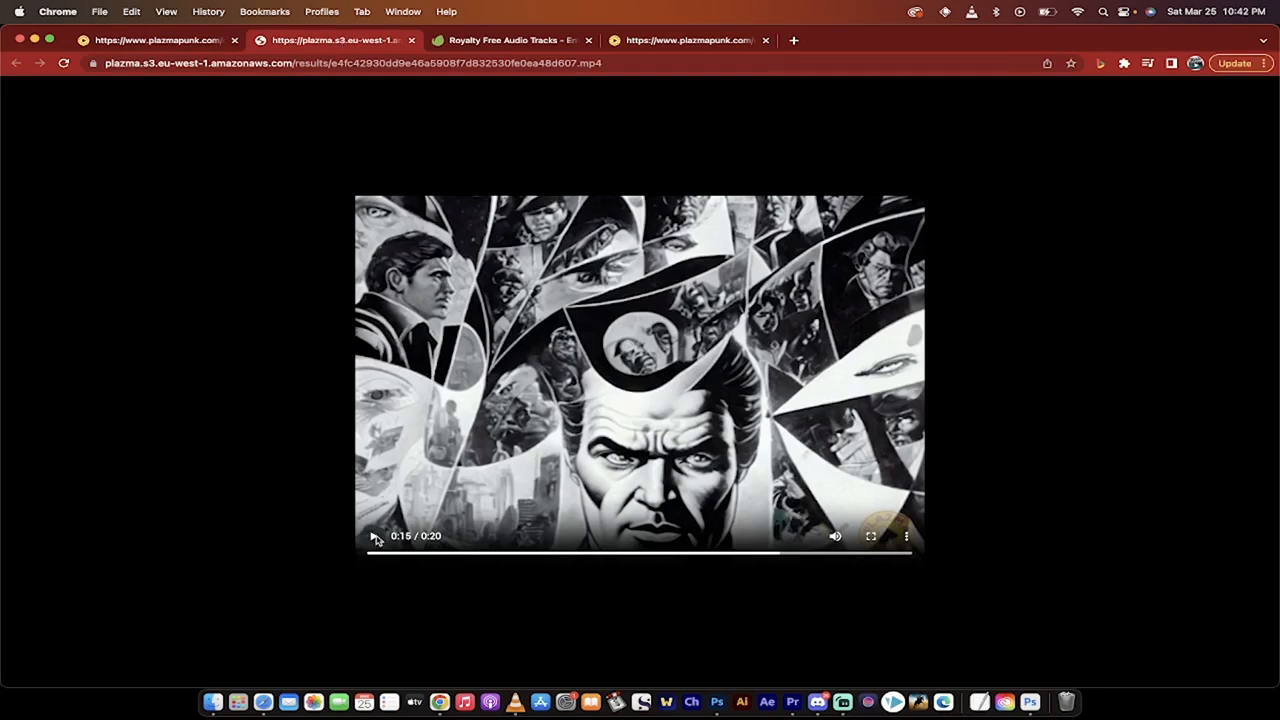
left_click(372, 536)
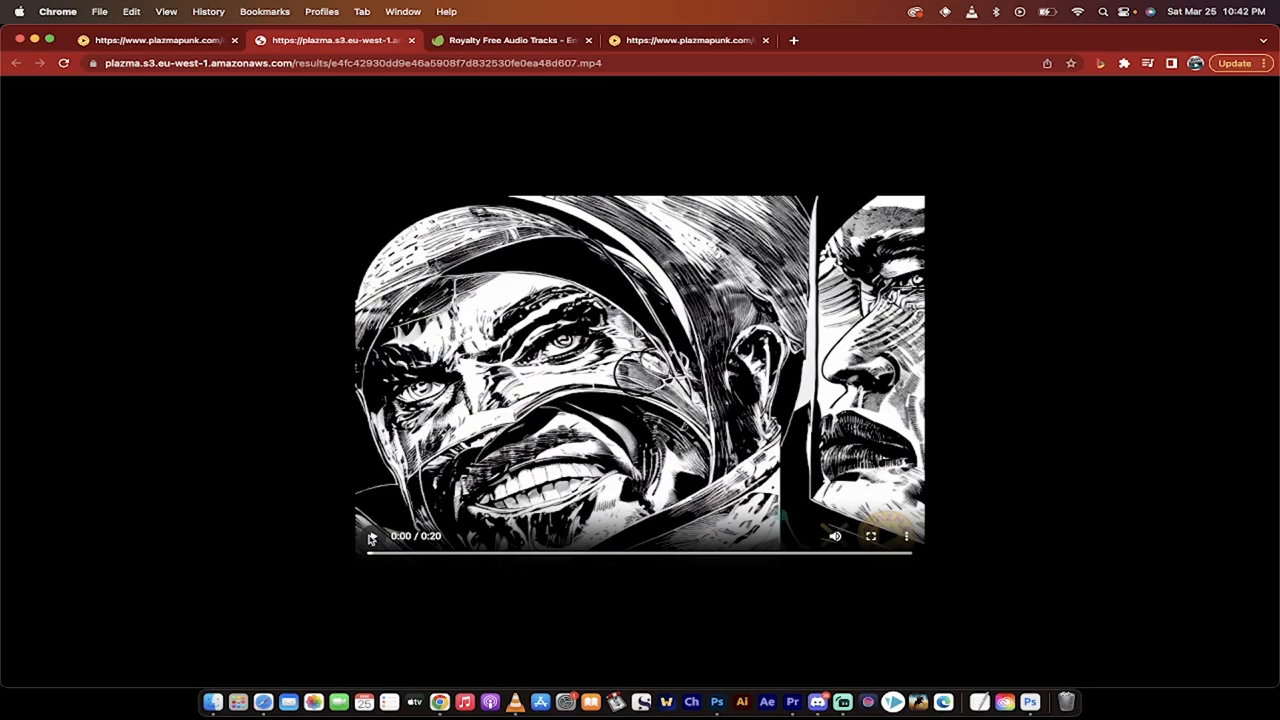
left_click(372, 535)
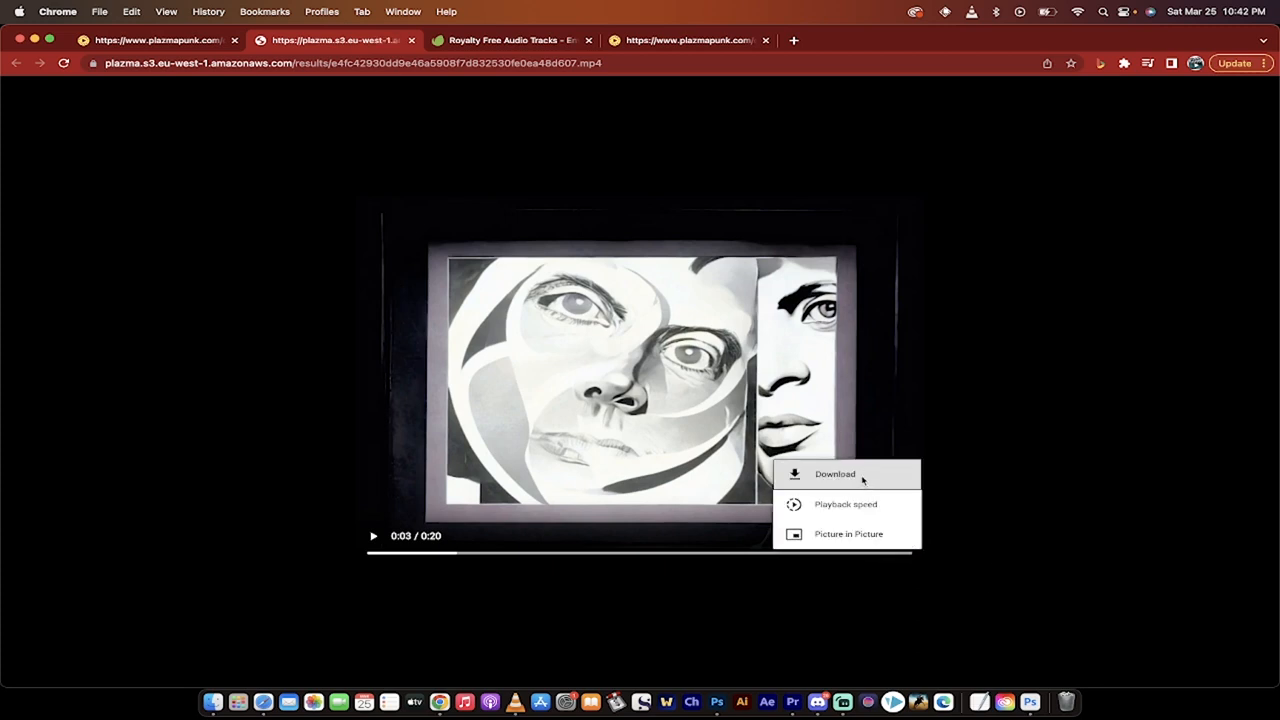
left_click(835, 473)
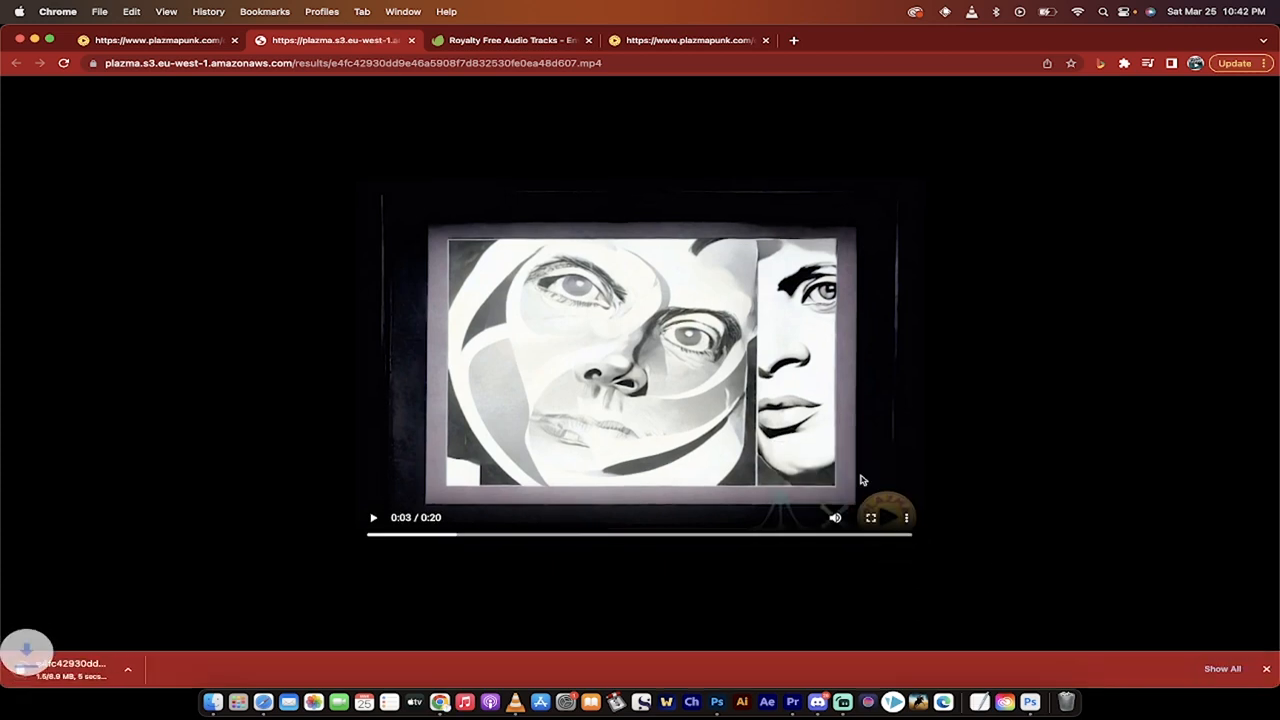